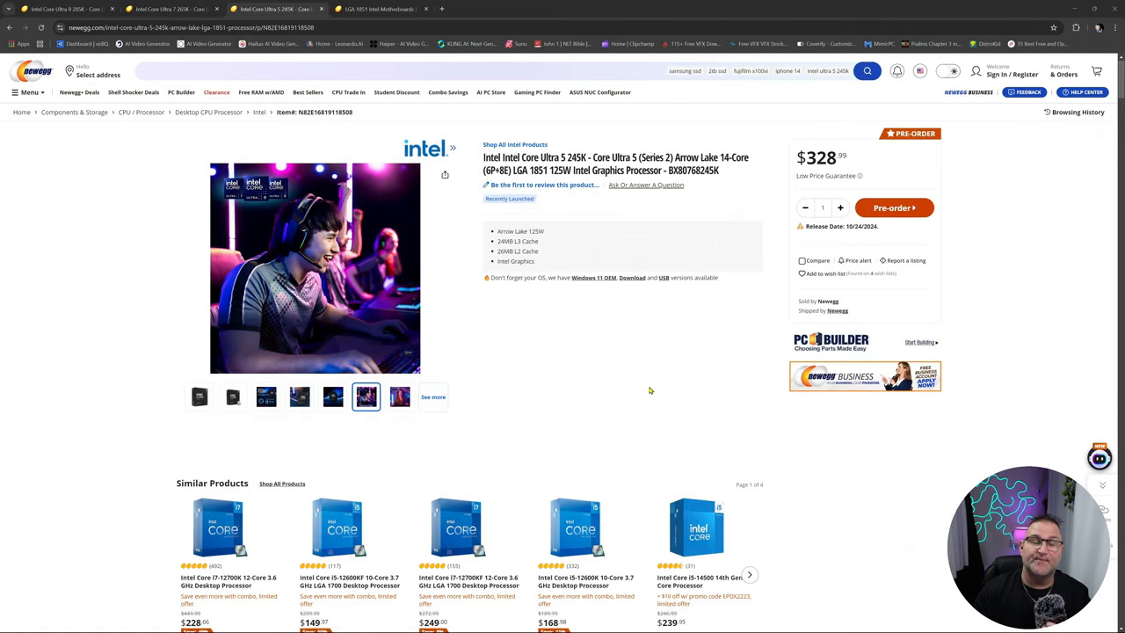
{"action": "mouse_move", "coordinate": [631, 397]}
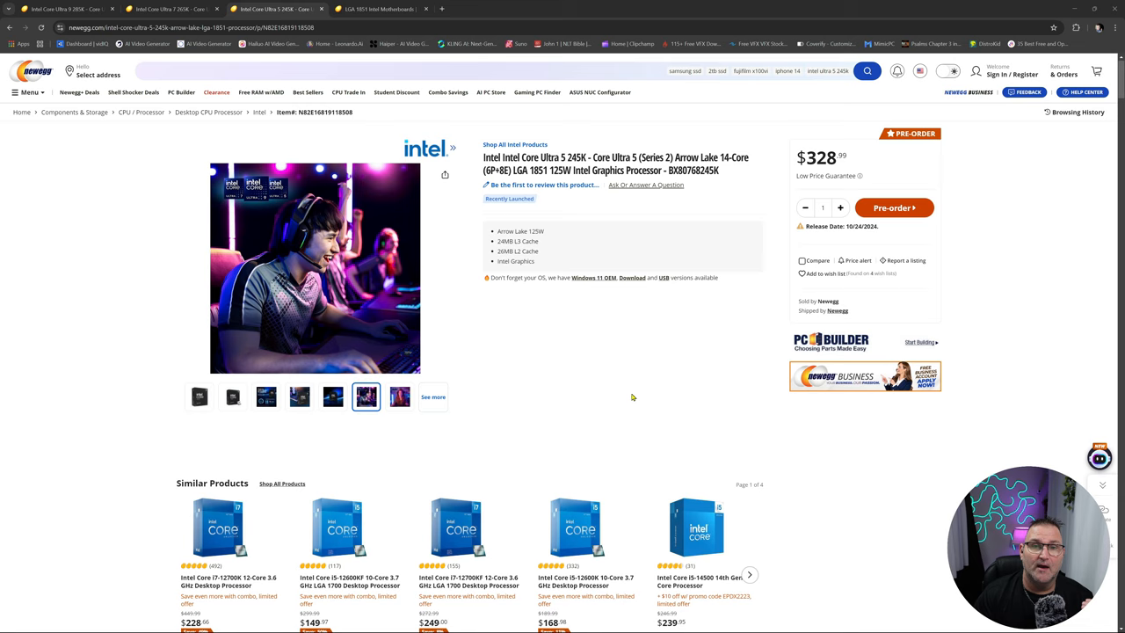
{"action": "mouse_move", "coordinate": [615, 380]}
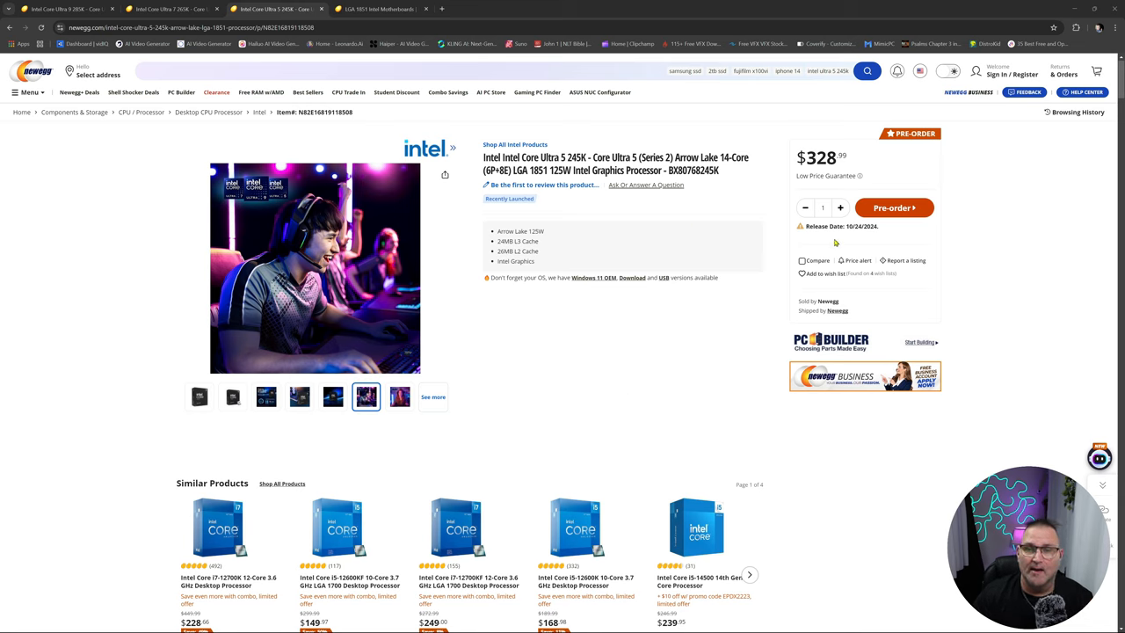
{"action": "mouse_move", "coordinate": [746, 148]}
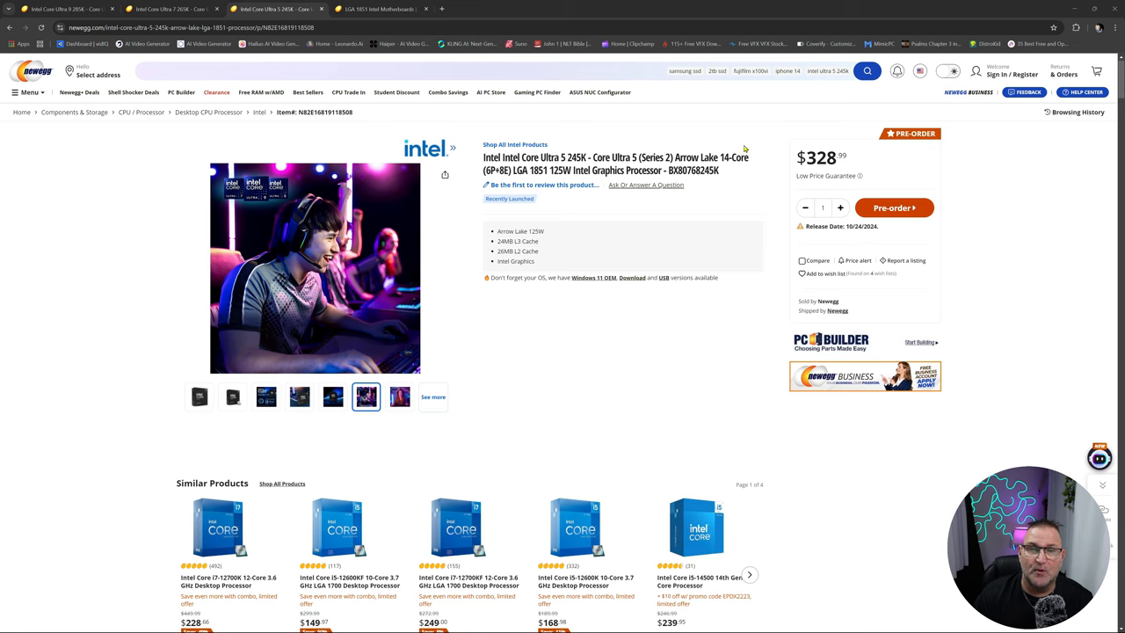
{"action": "mouse_move", "coordinate": [898, 167]}
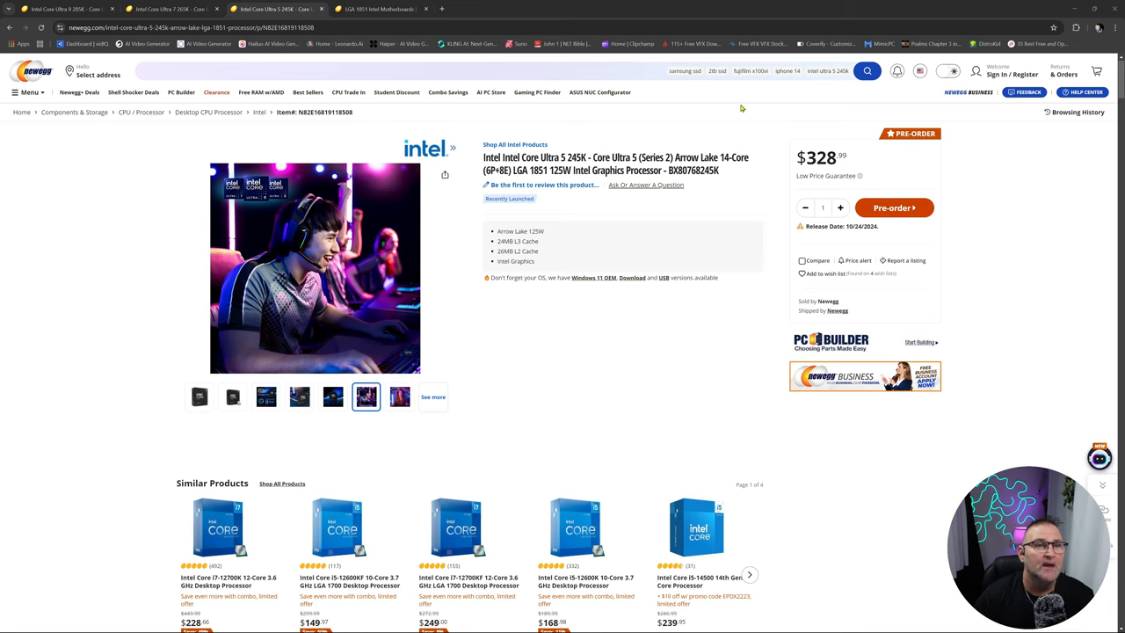
Step: Switch to the Intel Core Ultra 7 265K product page listed for pre-order at $409.99
{"action": "left_click", "coordinate": [172, 8]}
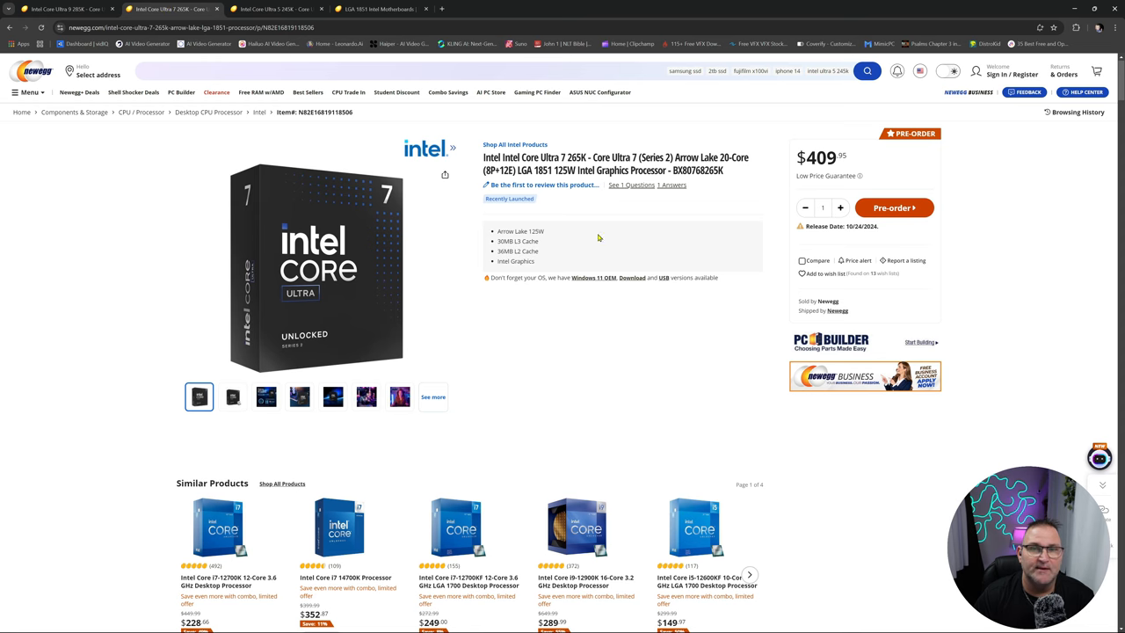
{"action": "mouse_move", "coordinate": [833, 224]}
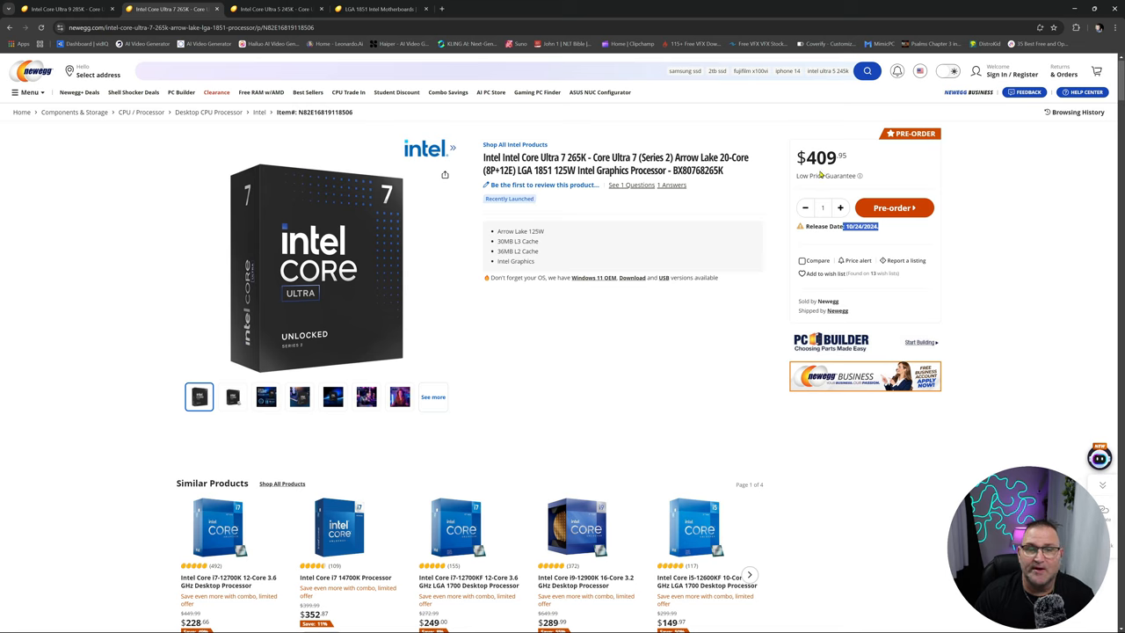
{"action": "mouse_move", "coordinate": [777, 179]}
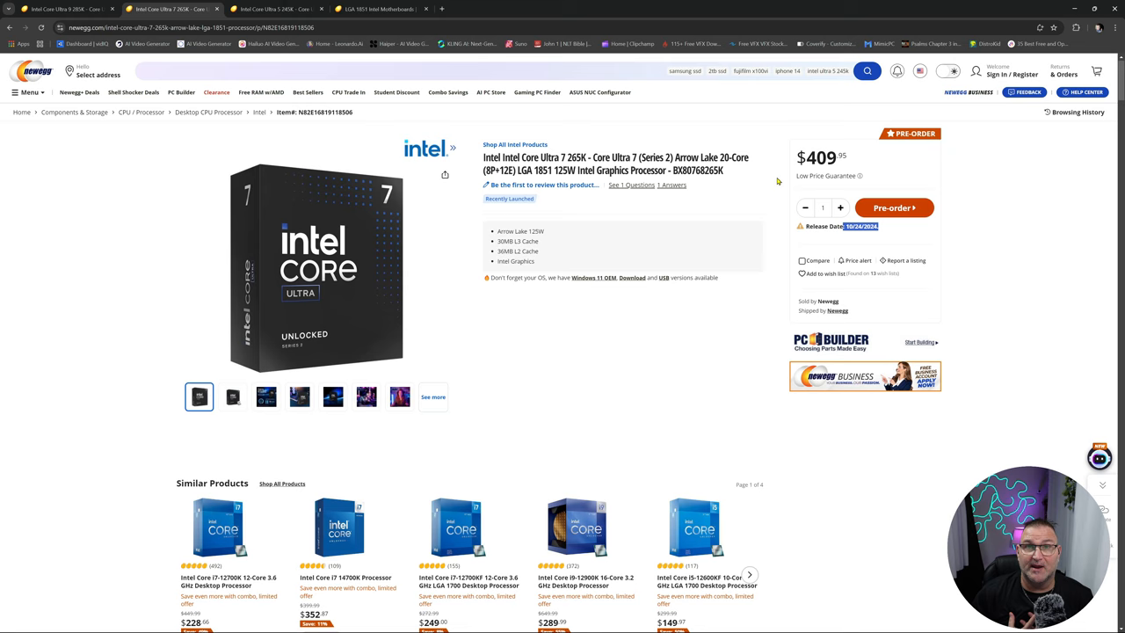
{"action": "mouse_move", "coordinate": [675, 359]}
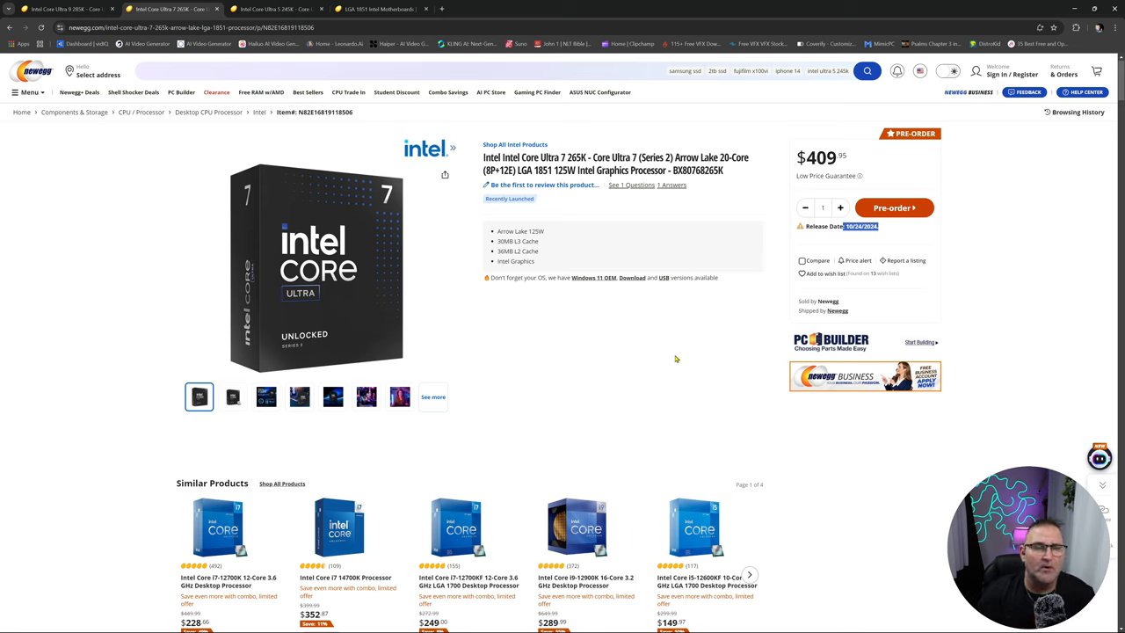
{"action": "mouse_move", "coordinate": [668, 359]}
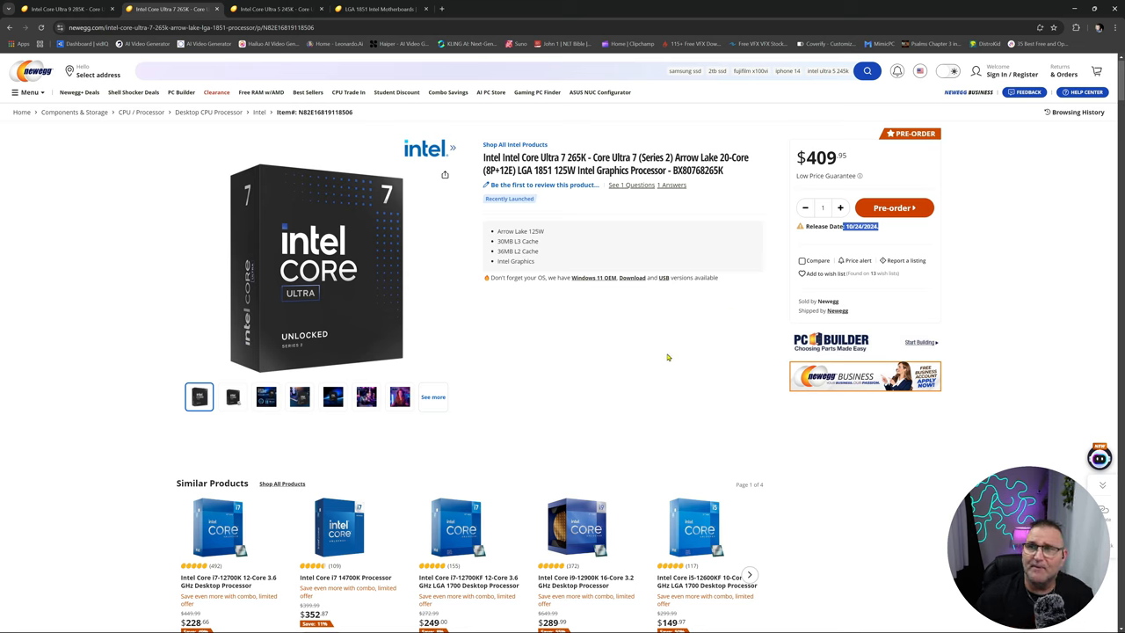
{"action": "mouse_move", "coordinate": [720, 253]}
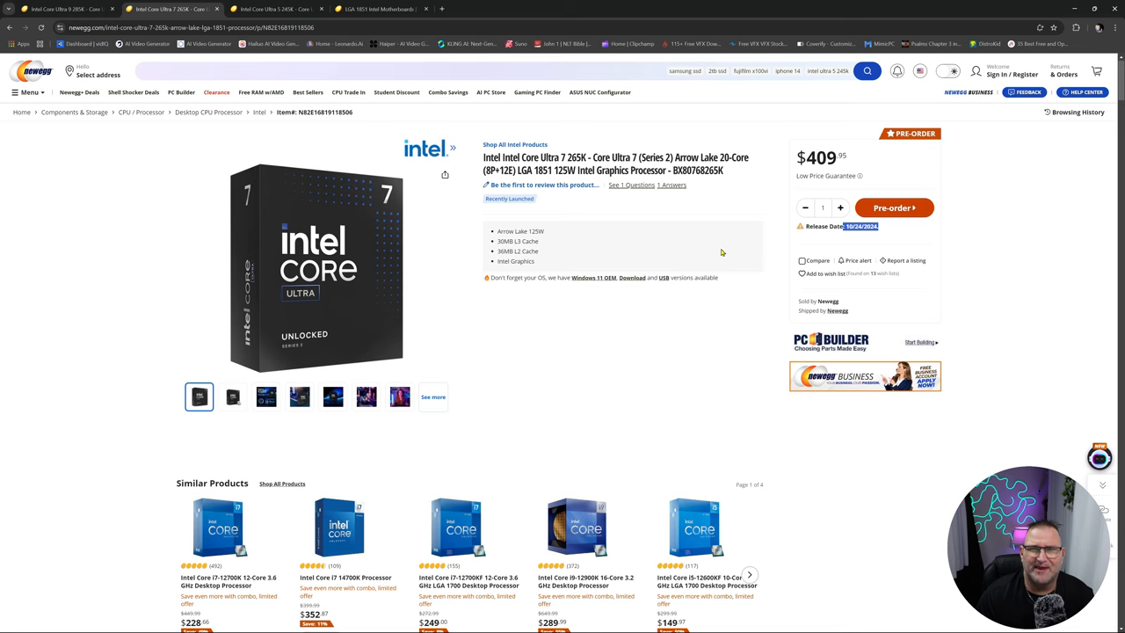
{"action": "mouse_move", "coordinate": [742, 279]}
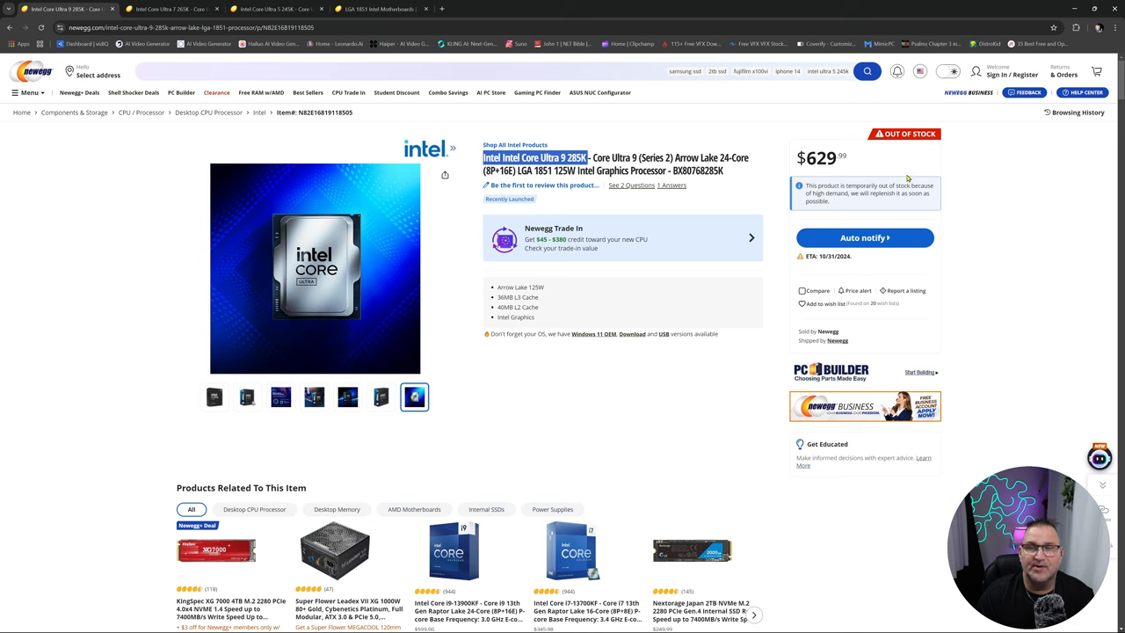
{"action": "mouse_move", "coordinate": [959, 261]}
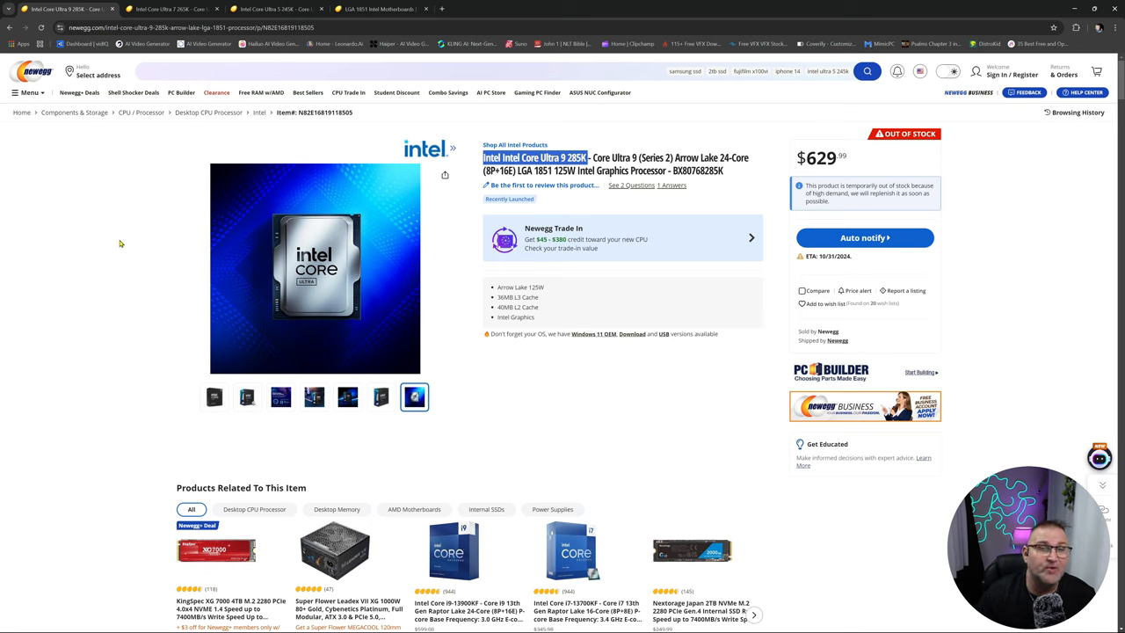
Step: Switch to the Intel Core Ultra 9 285K product page showing $629.99, out of stock
{"action": "left_click", "coordinate": [383, 9]}
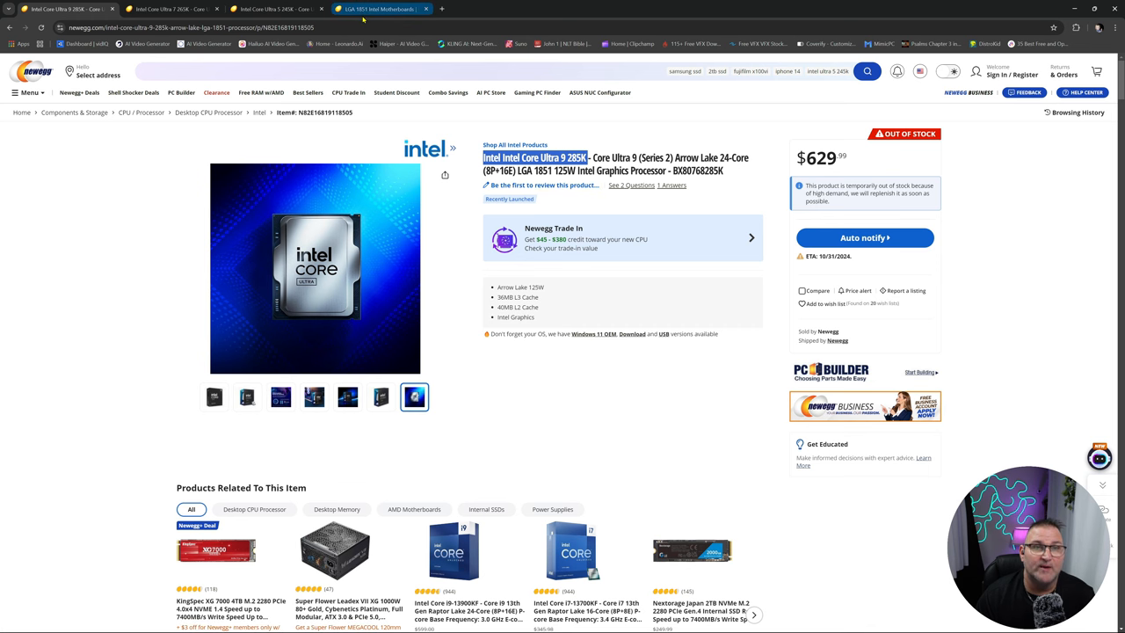
Step: Go to the LGA 1851 Intel motherboard listings and open the ASUS ROG Maximus Z890 Extreme images
{"action": "left_click", "coordinate": [377, 9]}
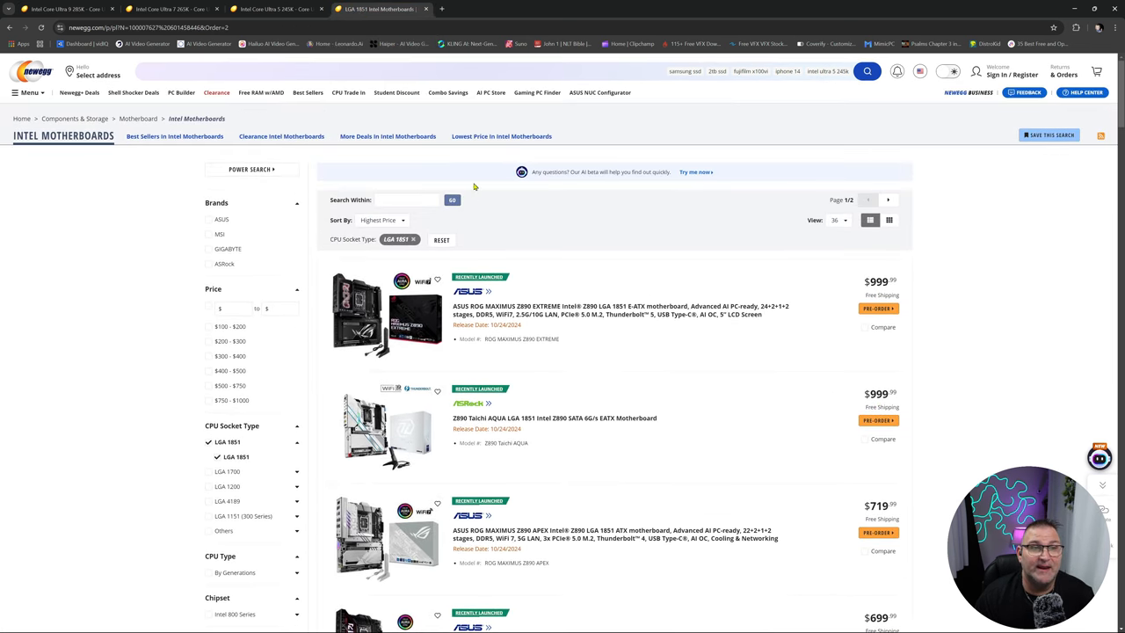
{"action": "mouse_move", "coordinate": [970, 276]}
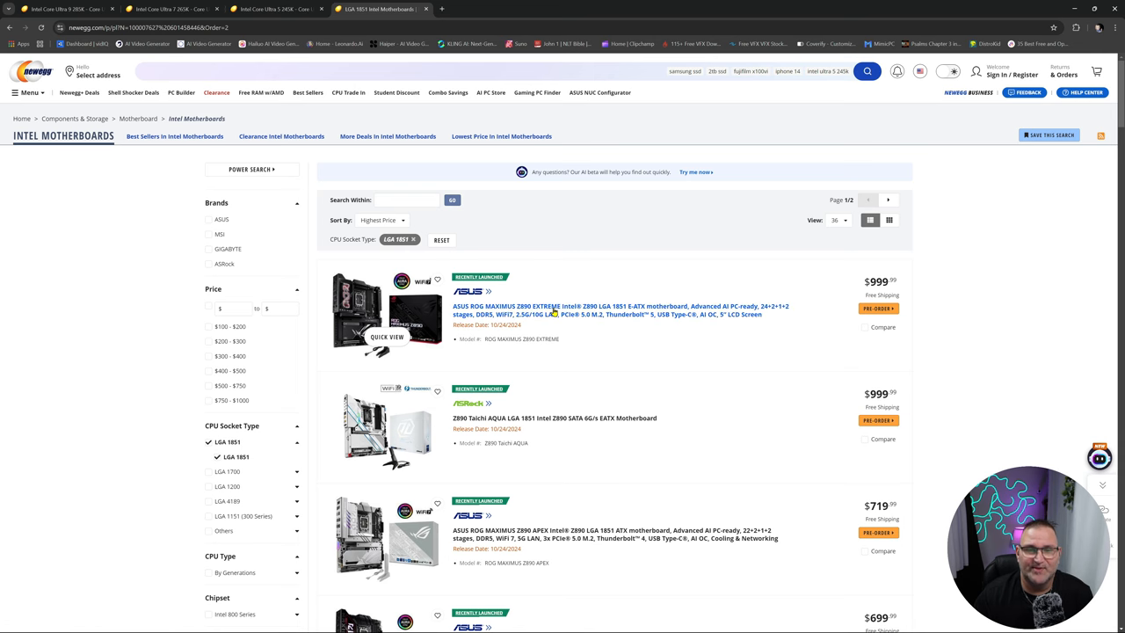
{"action": "left_click", "coordinate": [619, 309]}
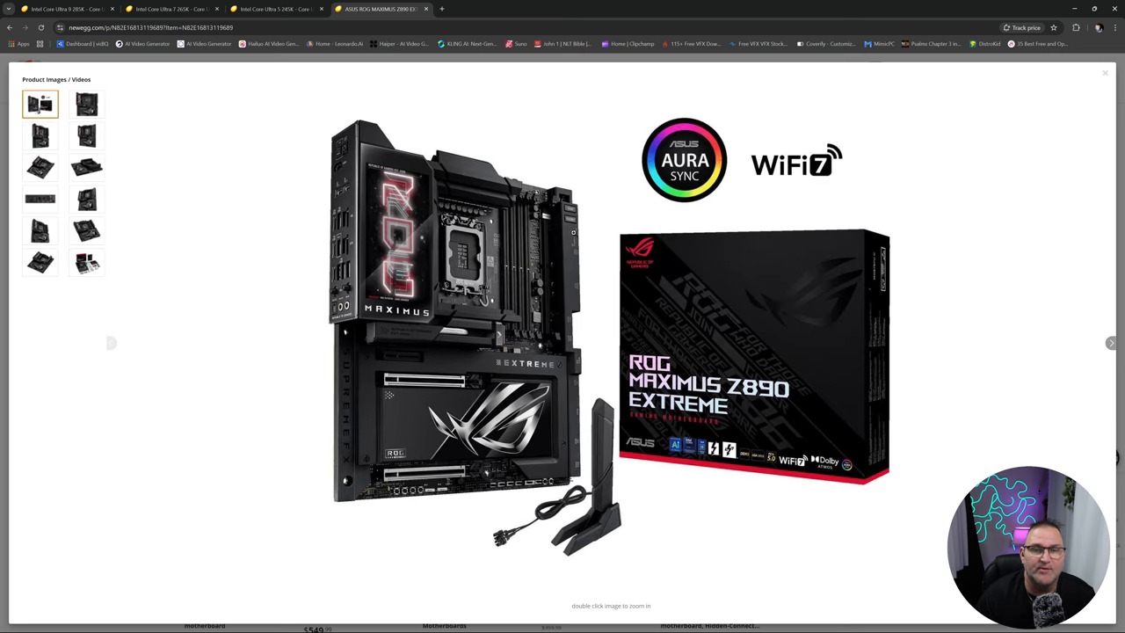
Step: Browse the Z890 Extreme photos through front, angled and rear I/O views, then return to the listings
{"action": "left_click", "coordinate": [86, 104]}
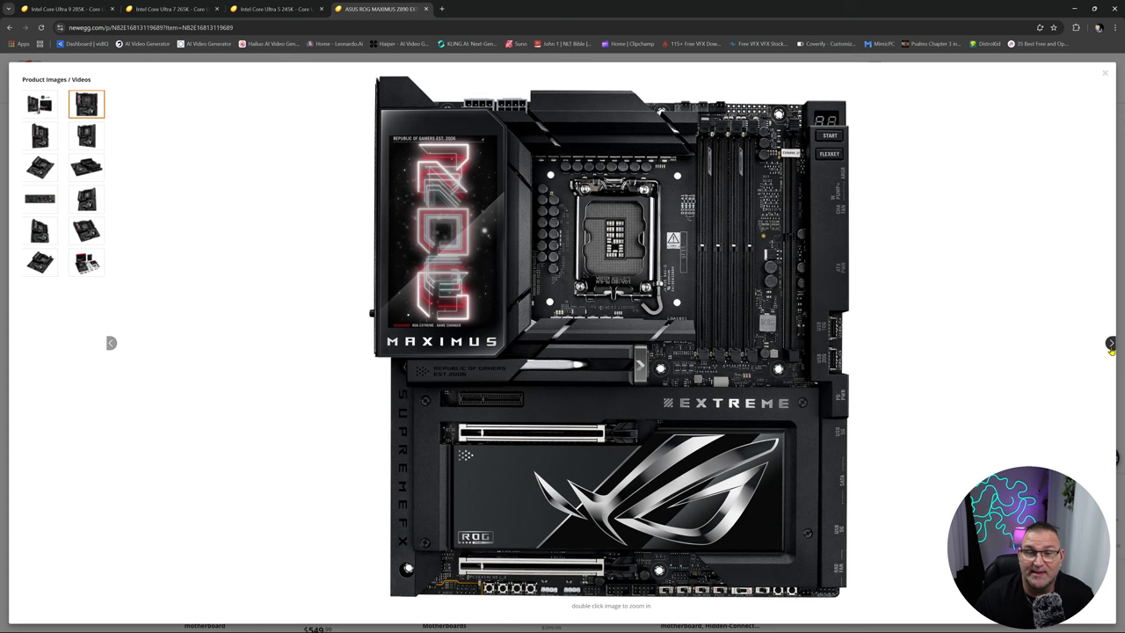
{"action": "left_click", "coordinate": [39, 136]}
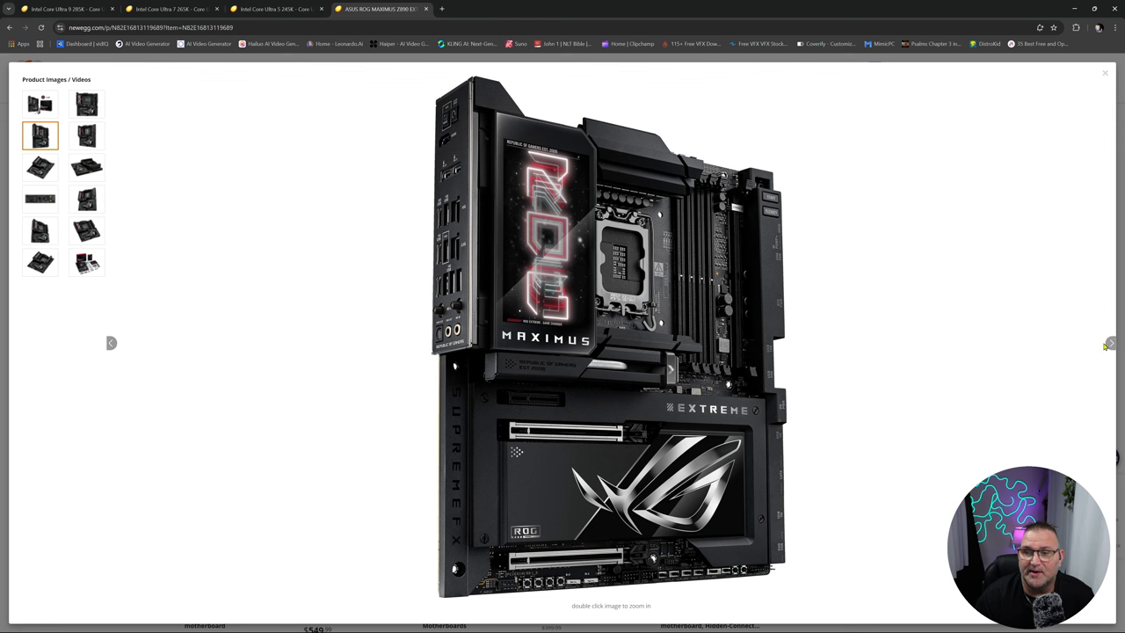
{"action": "left_click", "coordinate": [86, 135]}
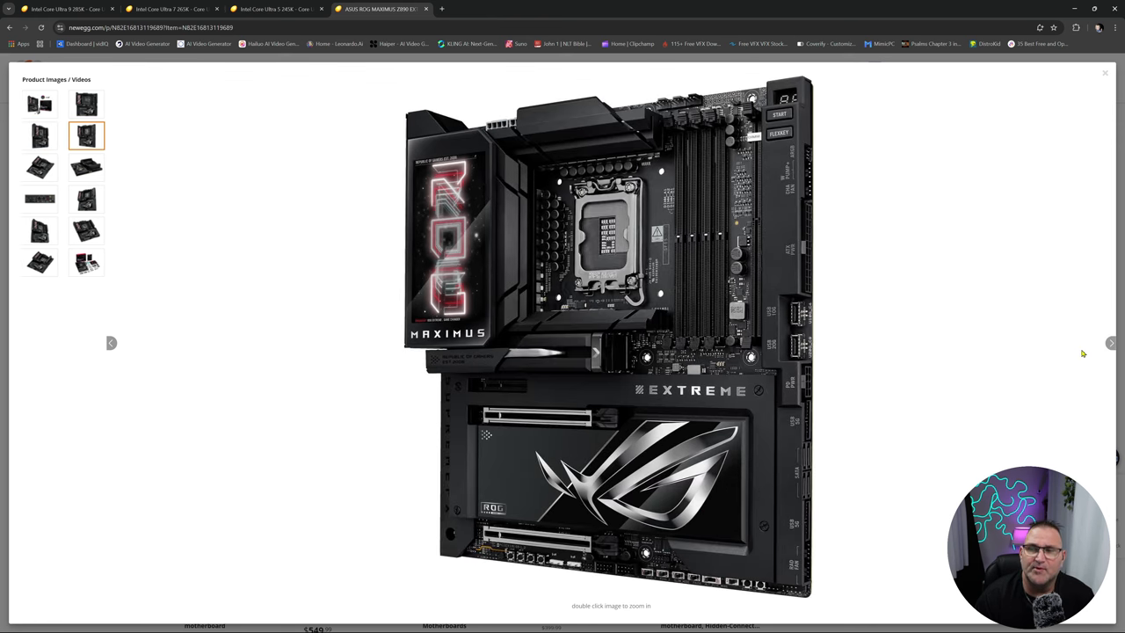
{"action": "left_click", "coordinate": [39, 167]}
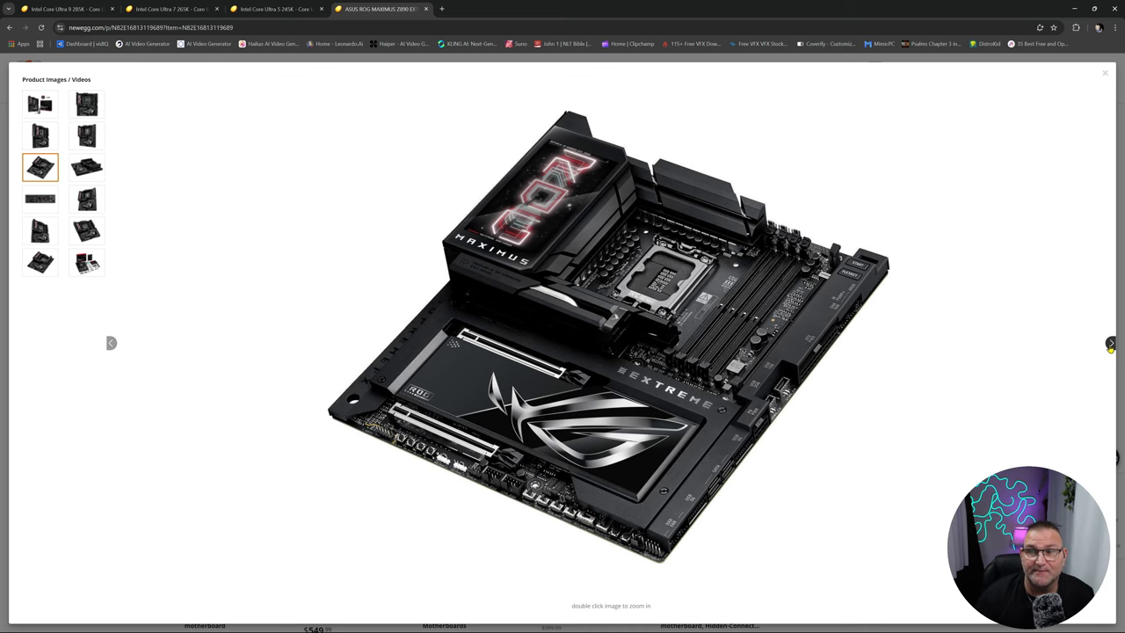
{"action": "left_click", "coordinate": [86, 167]}
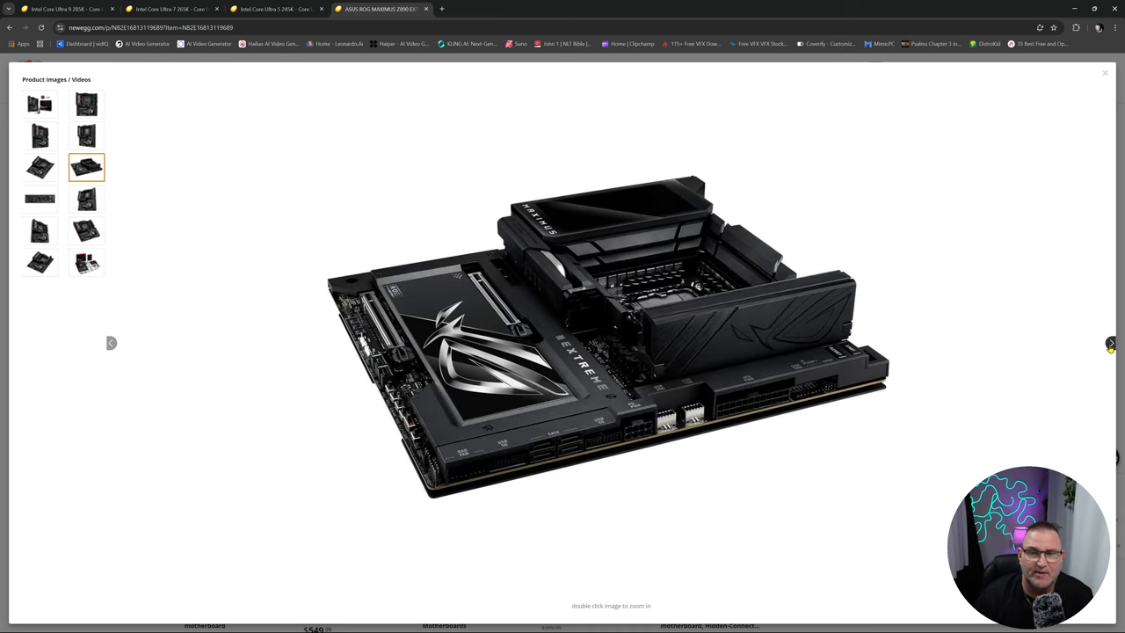
{"action": "left_click", "coordinate": [39, 197]}
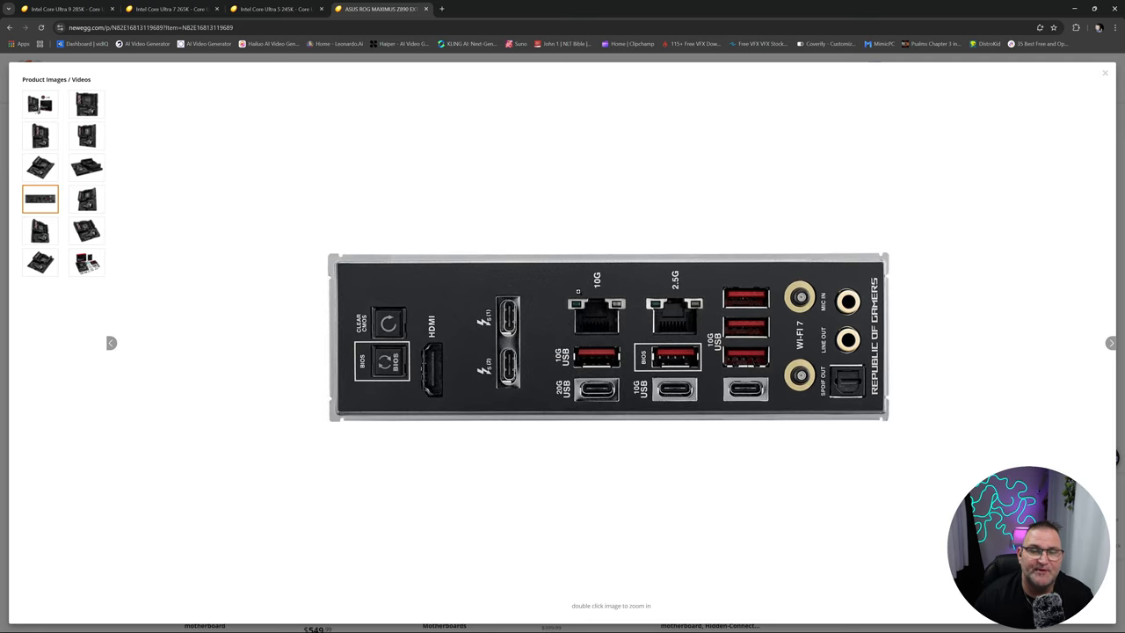
{"action": "left_click", "coordinate": [86, 230]}
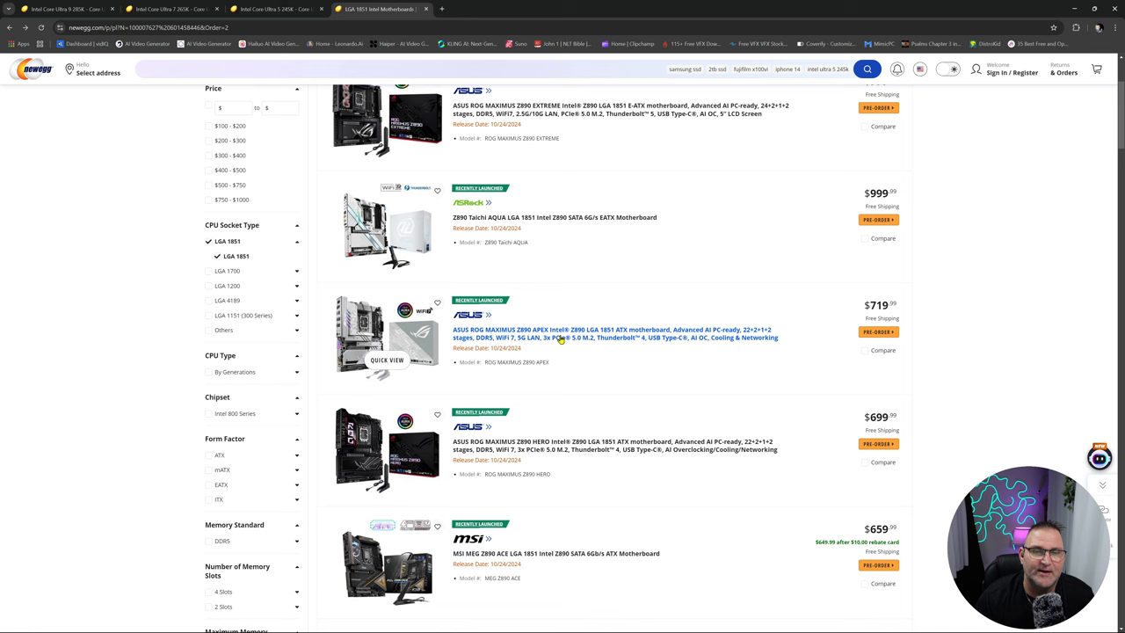
{"action": "mouse_move", "coordinate": [564, 337]}
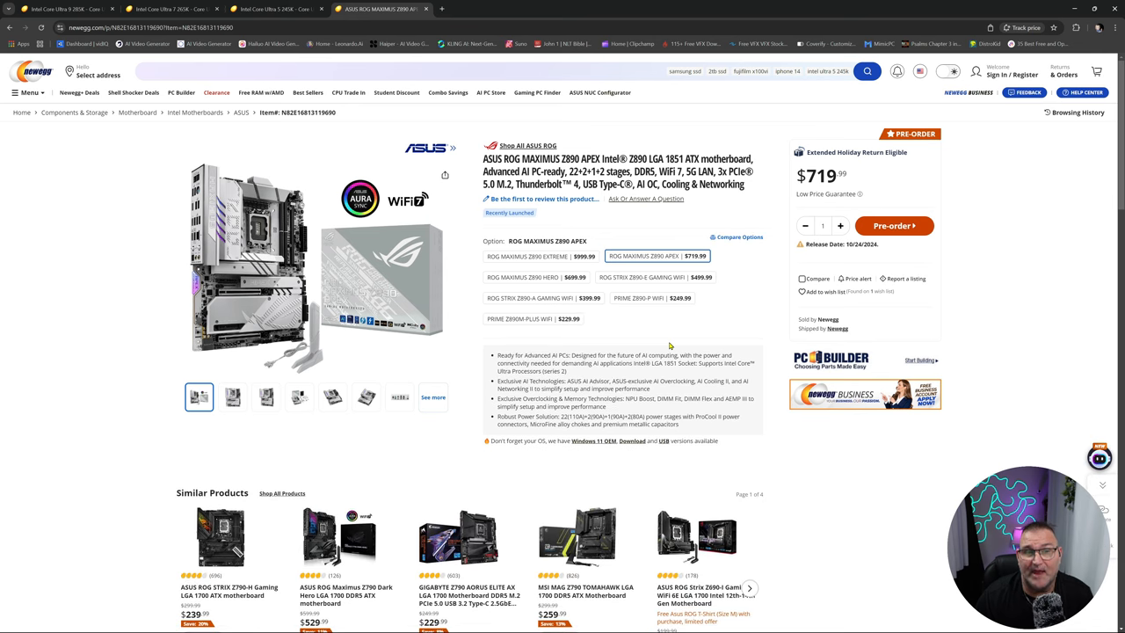
Step: View the ROG Maximus Z890 Apex photos including box contents and rear I/O, then close the gallery
{"action": "left_click", "coordinate": [316, 263]}
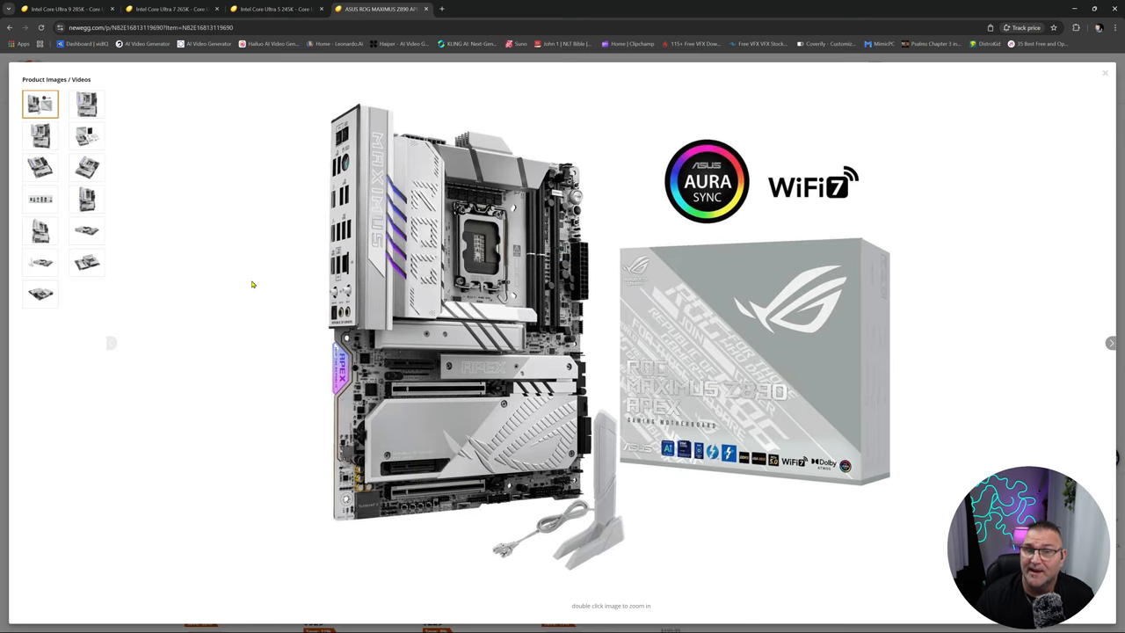
{"action": "mouse_move", "coordinate": [563, 364]}
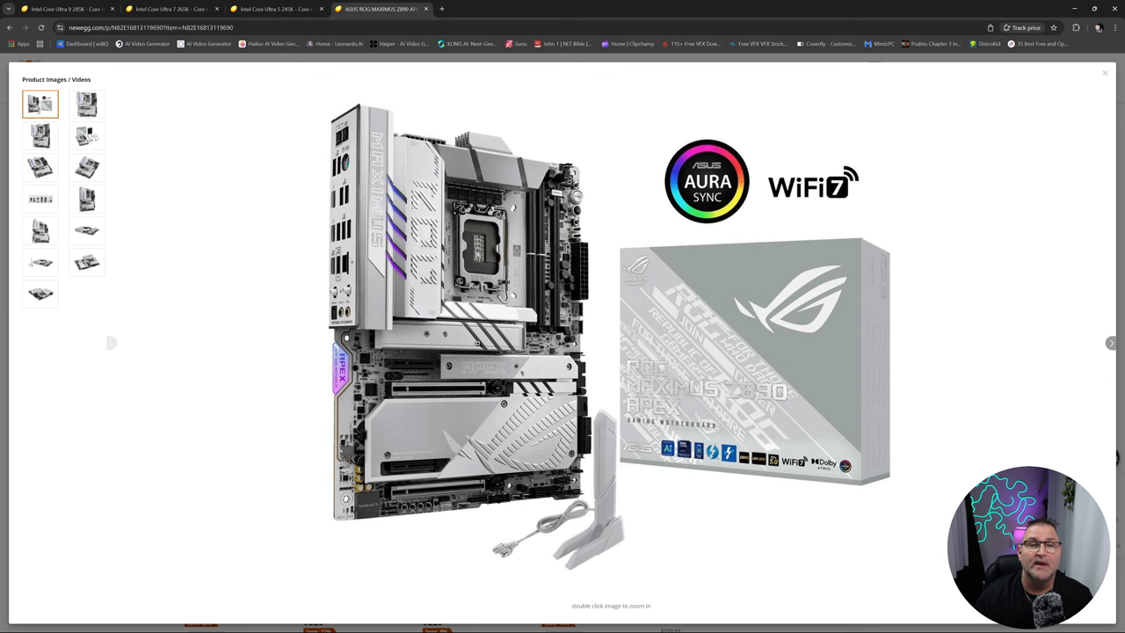
{"action": "mouse_move", "coordinate": [1009, 348]}
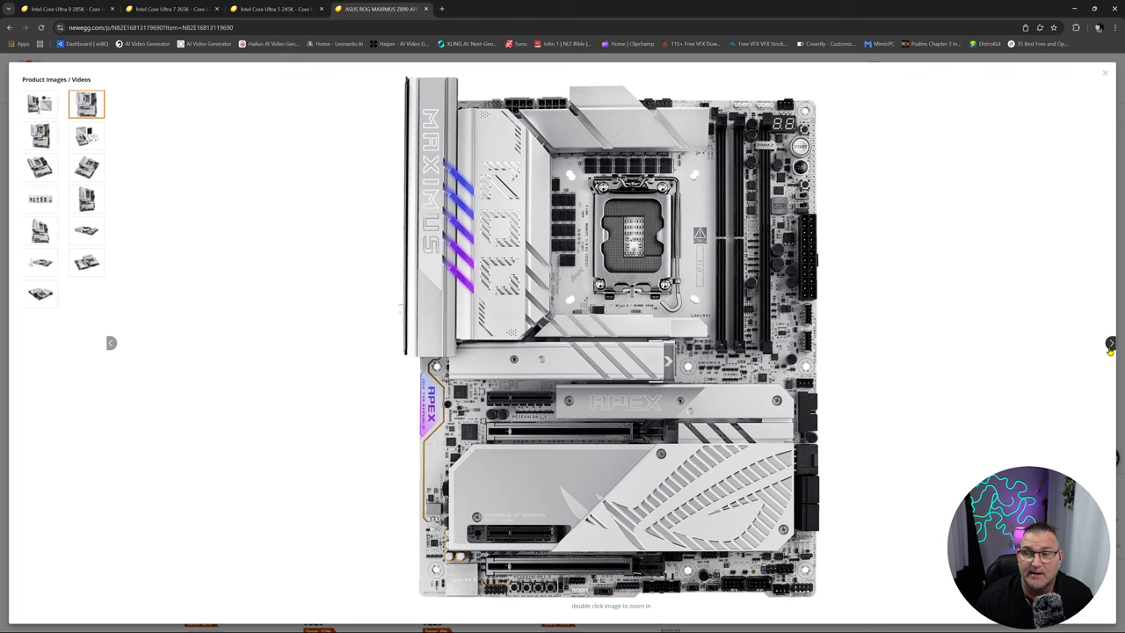
{"action": "left_click", "coordinate": [86, 135]}
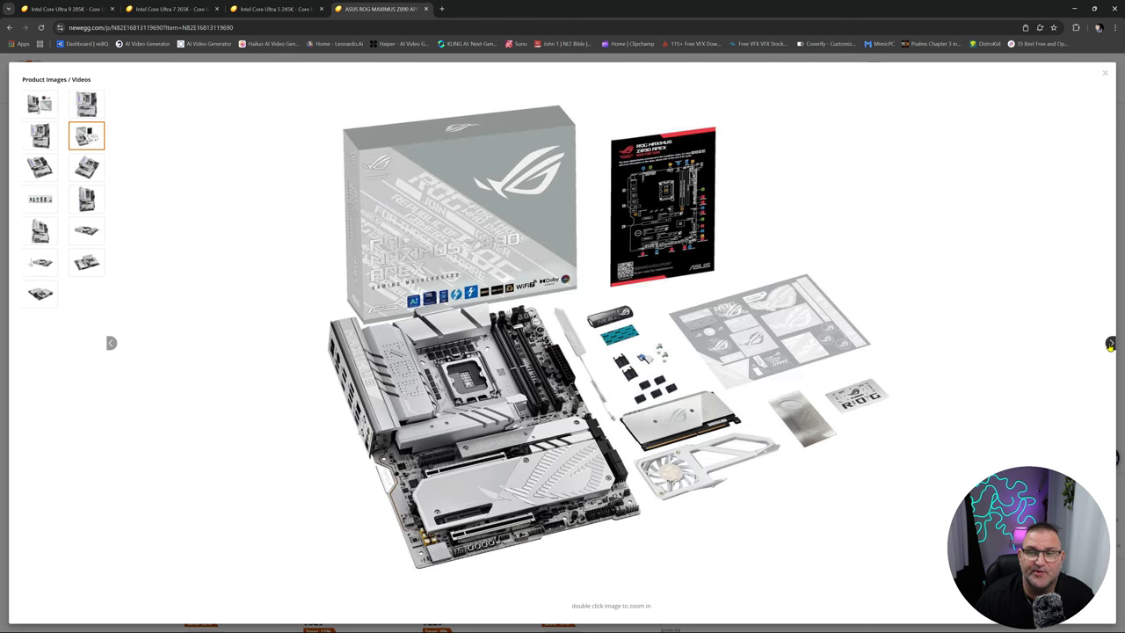
{"action": "left_click", "coordinate": [86, 167]}
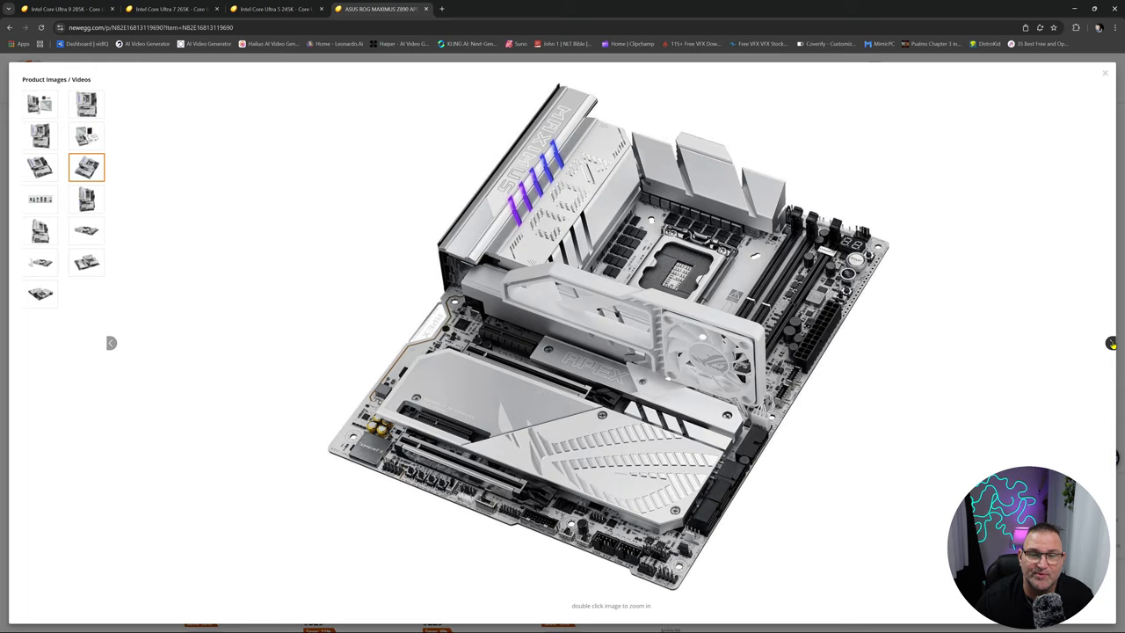
{"action": "left_click", "coordinate": [39, 199]}
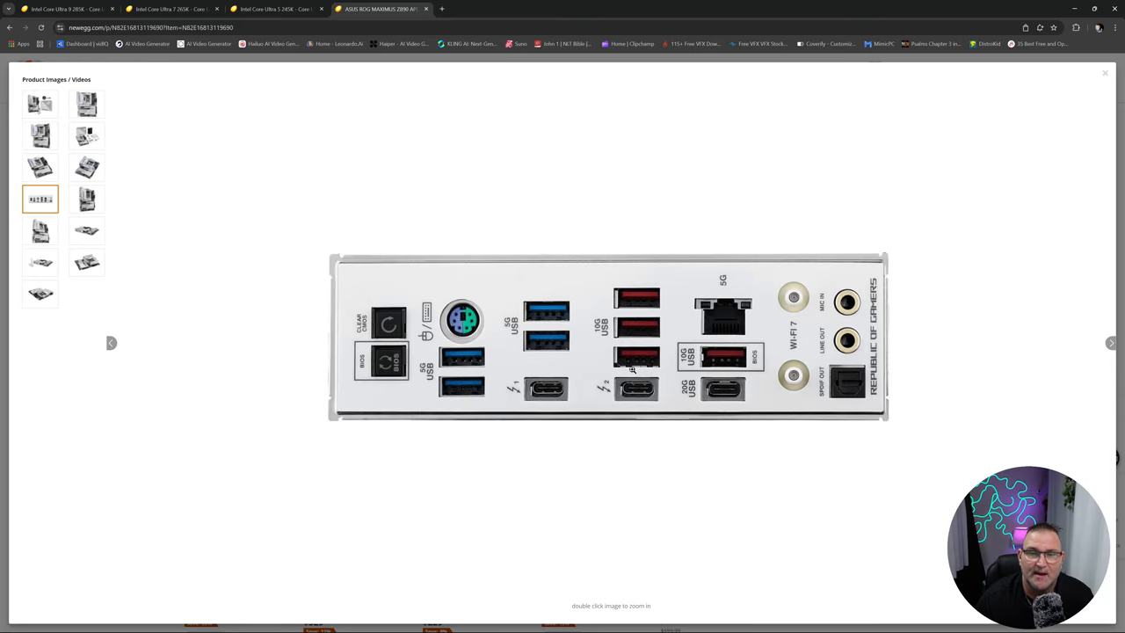
{"action": "mouse_move", "coordinate": [436, 288]}
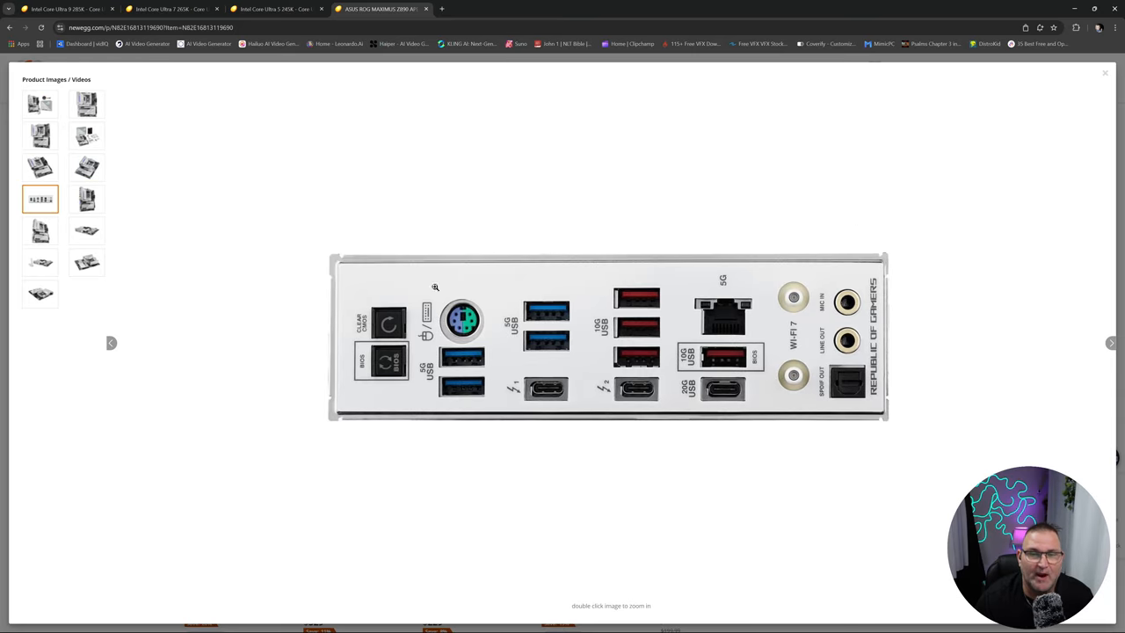
{"action": "mouse_move", "coordinate": [1093, 155]}
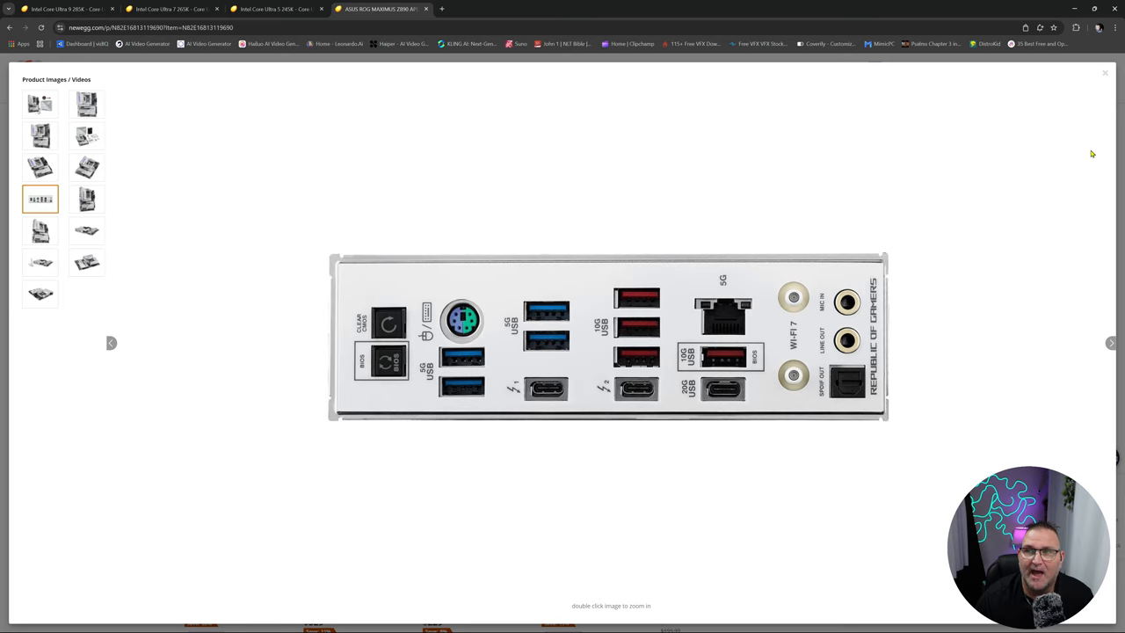
{"action": "left_click", "coordinate": [1103, 74]}
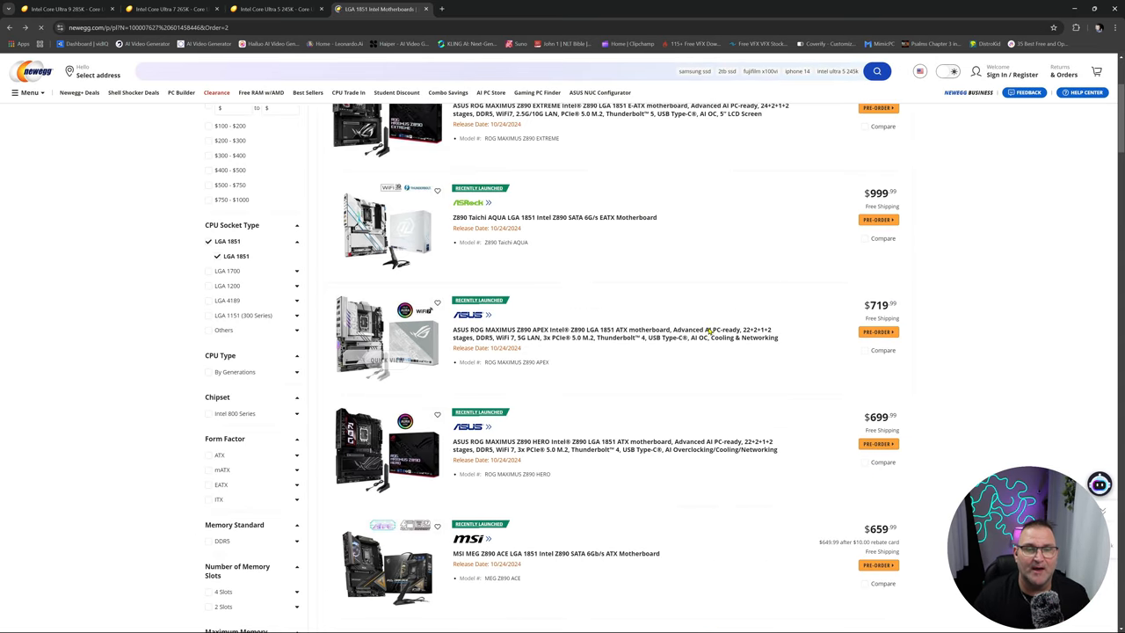
Step: Scroll down the Z890 results to the ROG Strix Z890-A Gaming WiFi and Gigabyte Z890 Aorus Pro Ice at $399
{"action": "scroll", "scroll_direction": "down", "scroll_amount": 3}
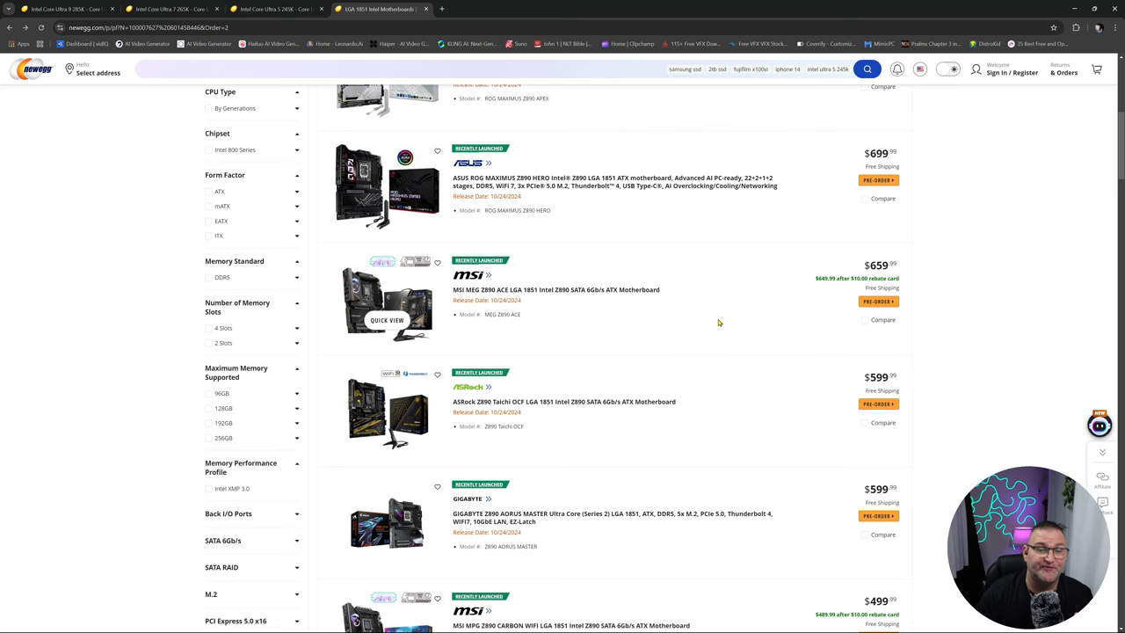
{"action": "scroll", "scroll_direction": "down", "scroll_amount": 3}
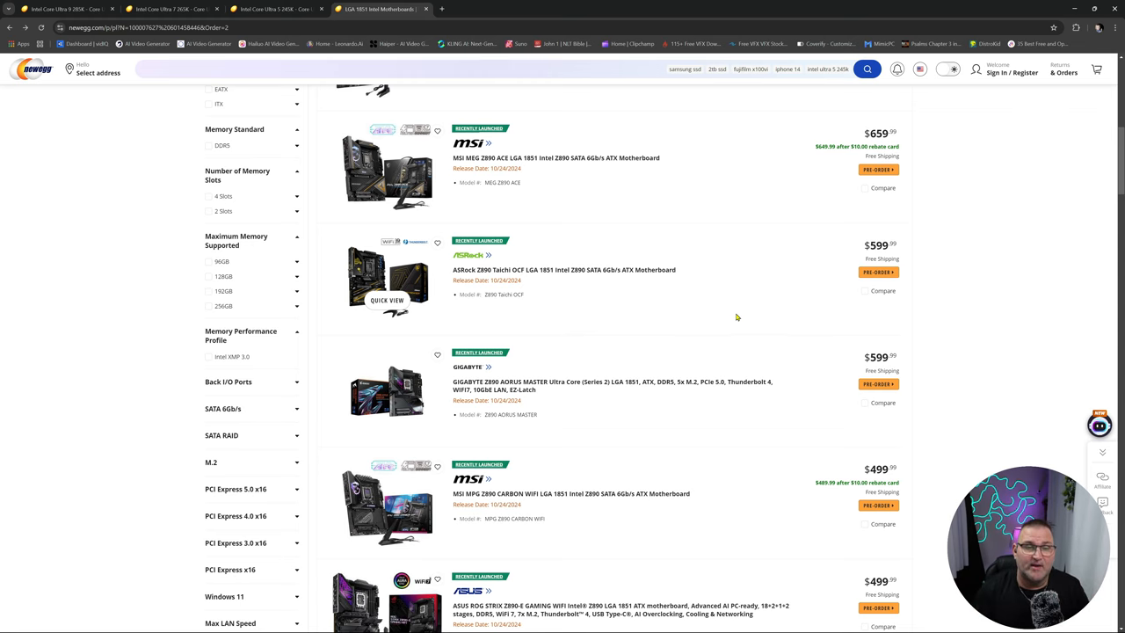
{"action": "scroll", "scroll_direction": "down", "scroll_amount": 3}
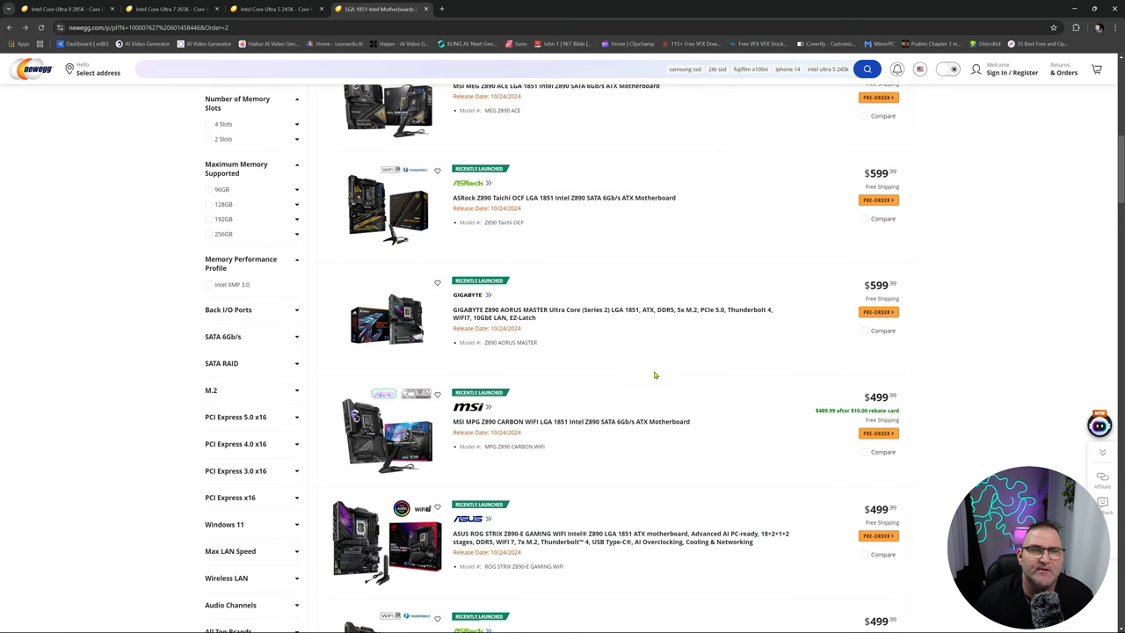
{"action": "scroll", "scroll_direction": "up", "scroll_amount": 3}
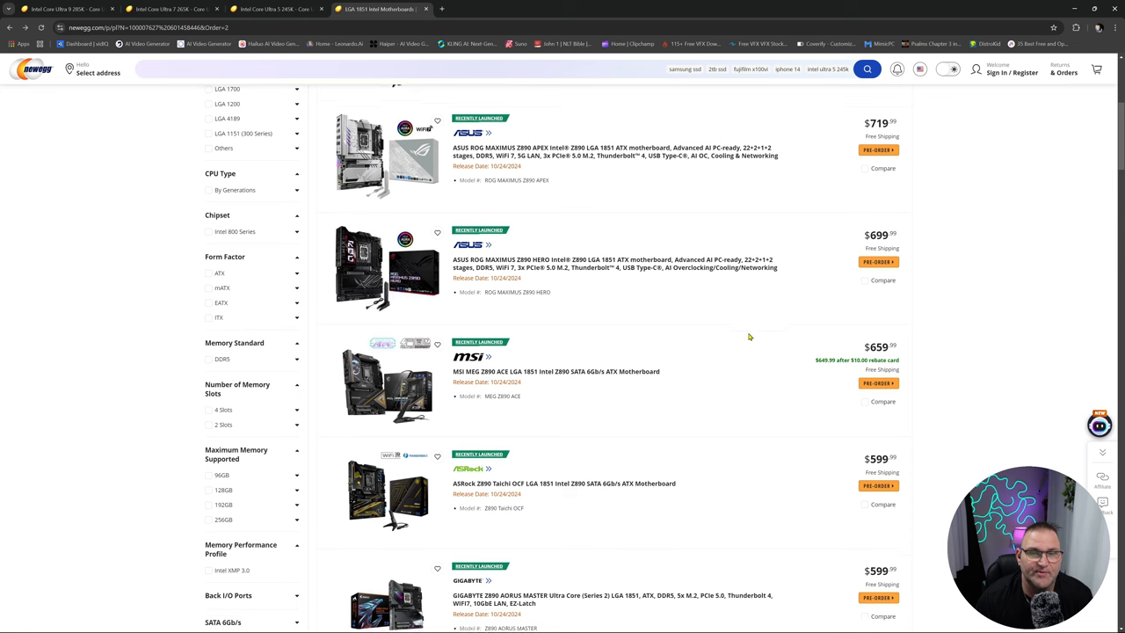
{"action": "scroll", "scroll_direction": "down", "scroll_amount": 3}
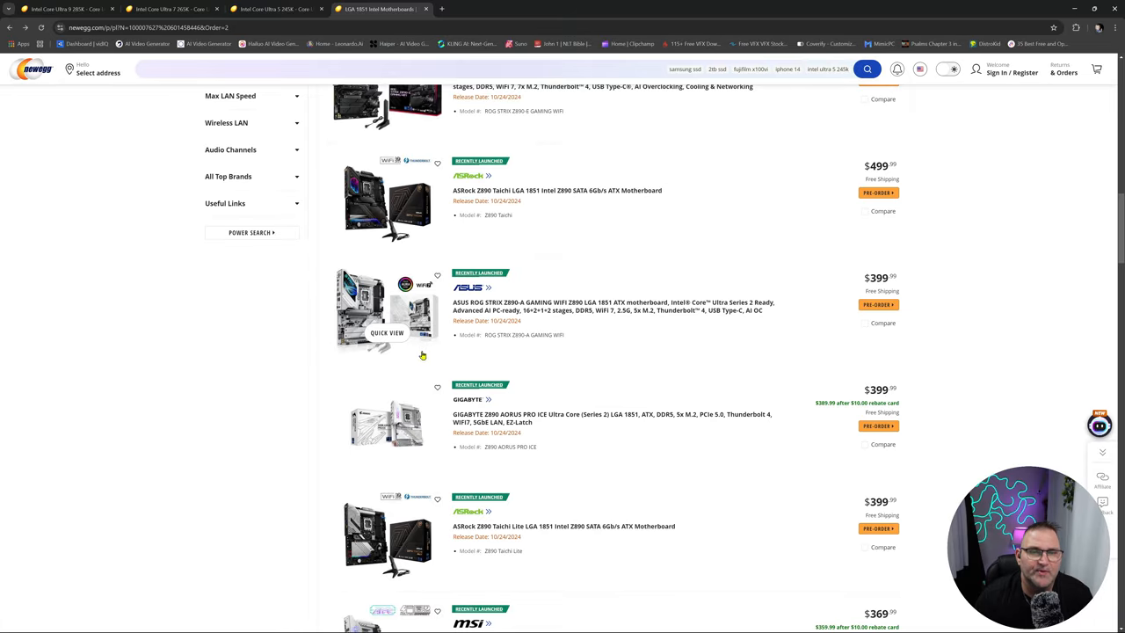
{"action": "mouse_move", "coordinate": [558, 305]}
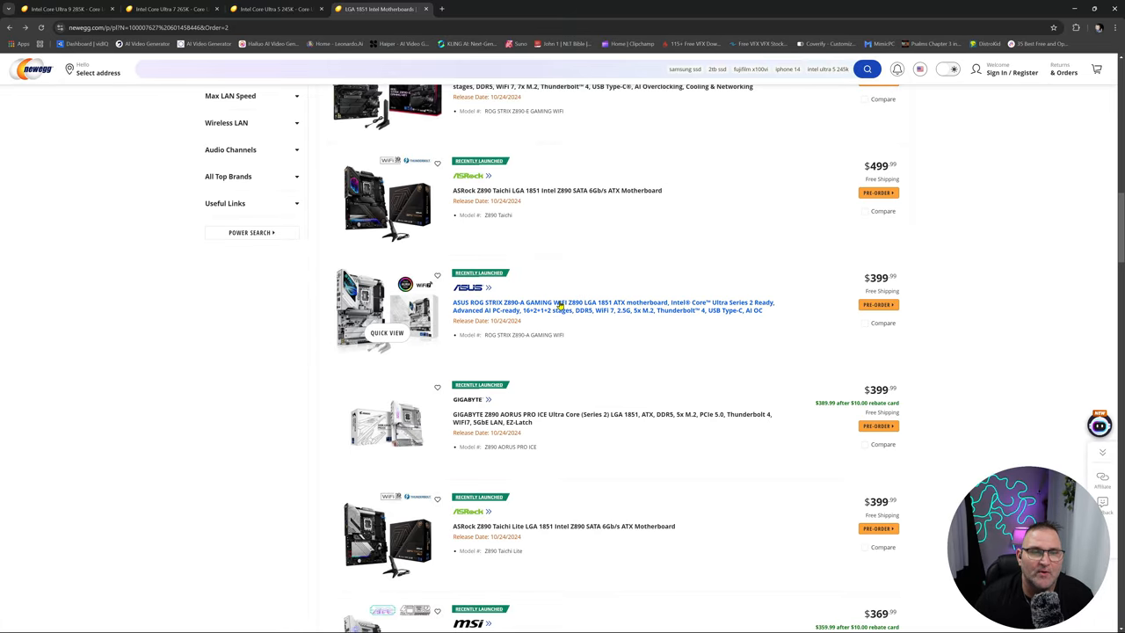
{"action": "left_click", "coordinate": [611, 306]}
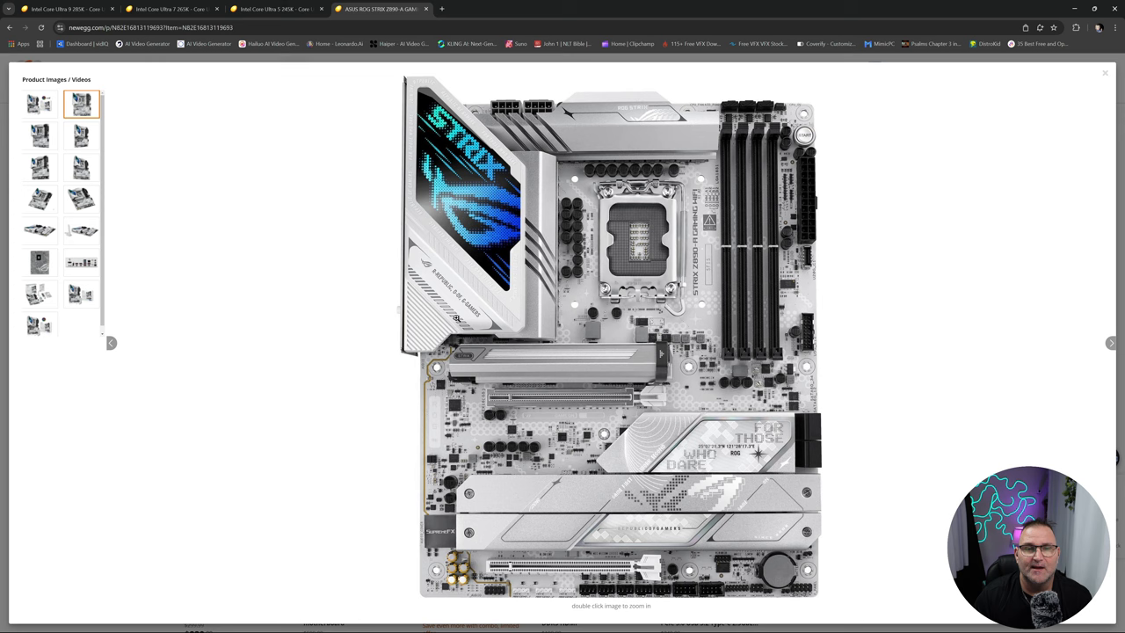
{"action": "mouse_move", "coordinate": [668, 340]}
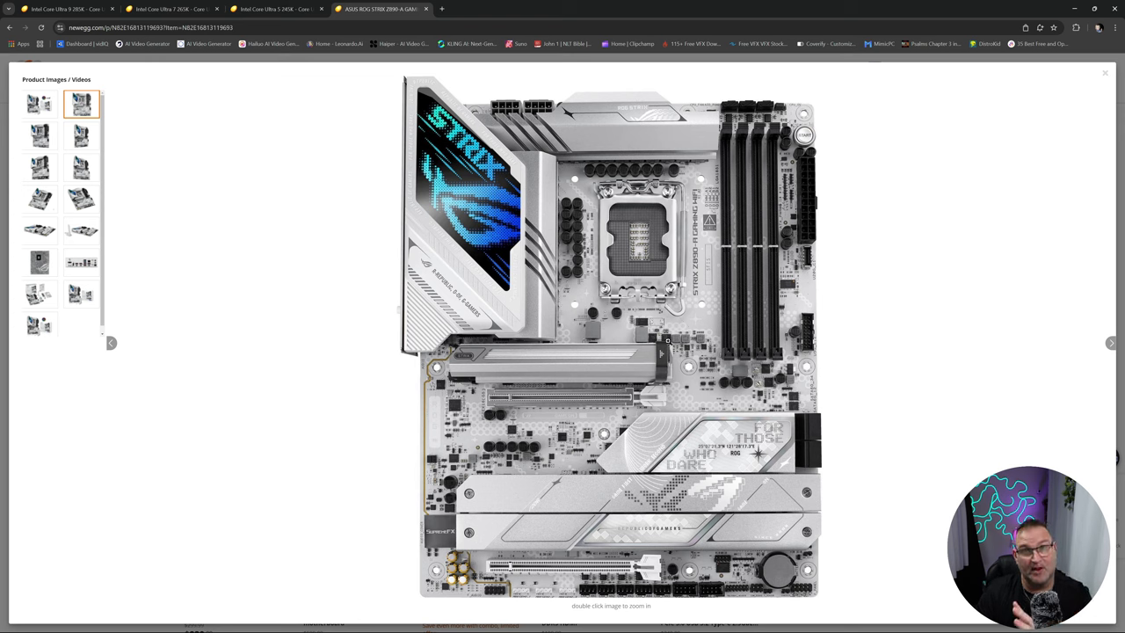
{"action": "mouse_move", "coordinate": [802, 151]}
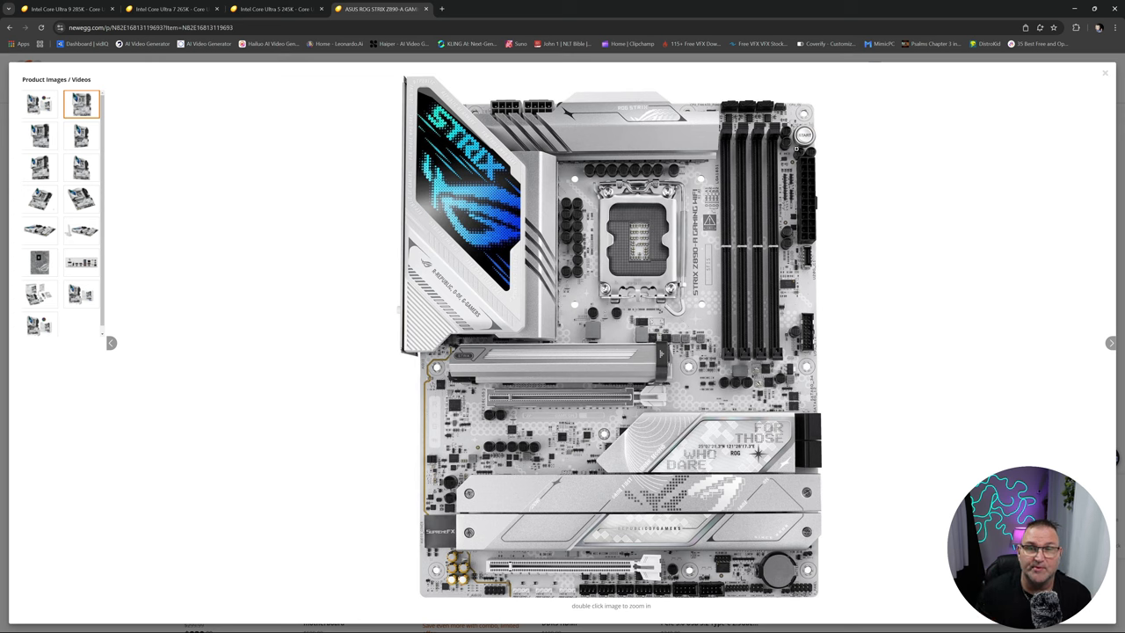
{"action": "mouse_move", "coordinate": [975, 127]}
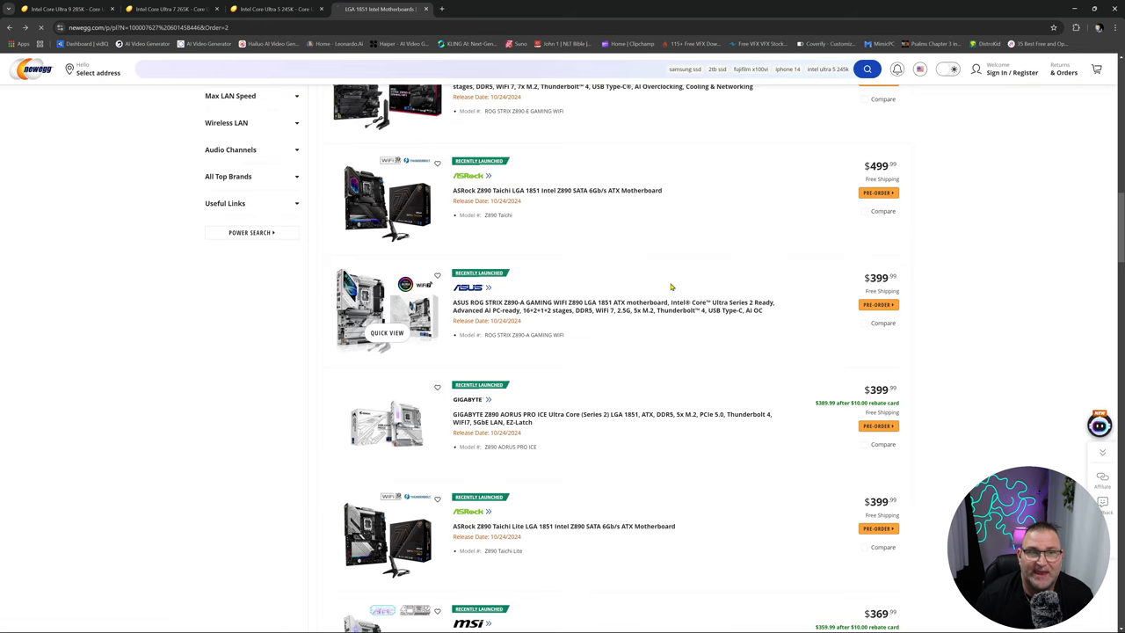
{"action": "scroll", "scroll_direction": "down", "scroll_amount": 3}
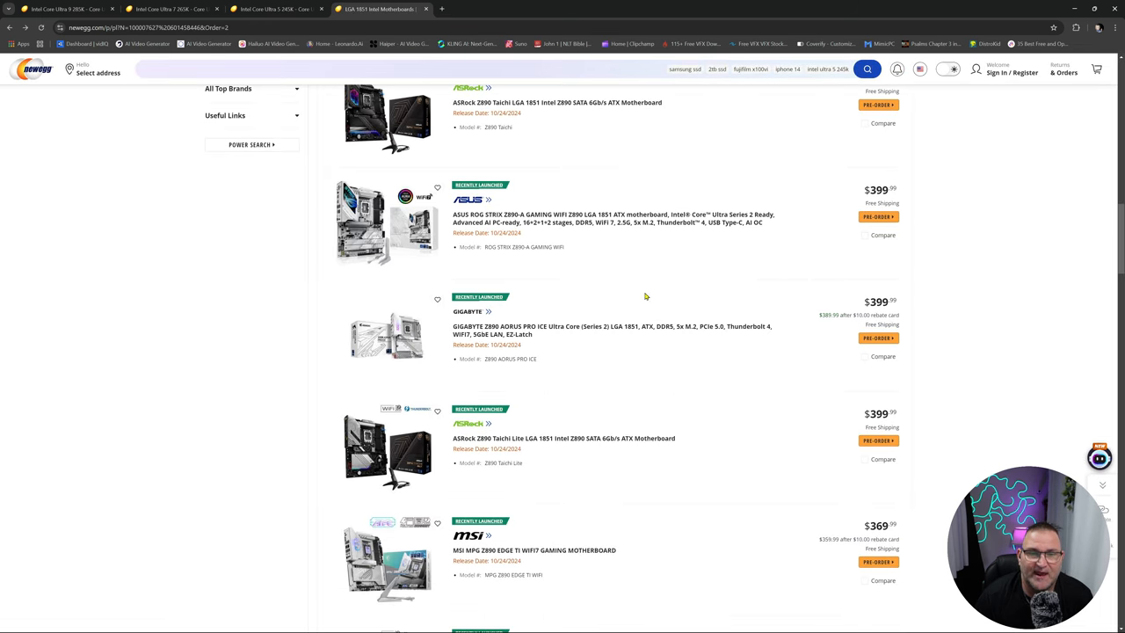
{"action": "mouse_move", "coordinate": [386, 337]}
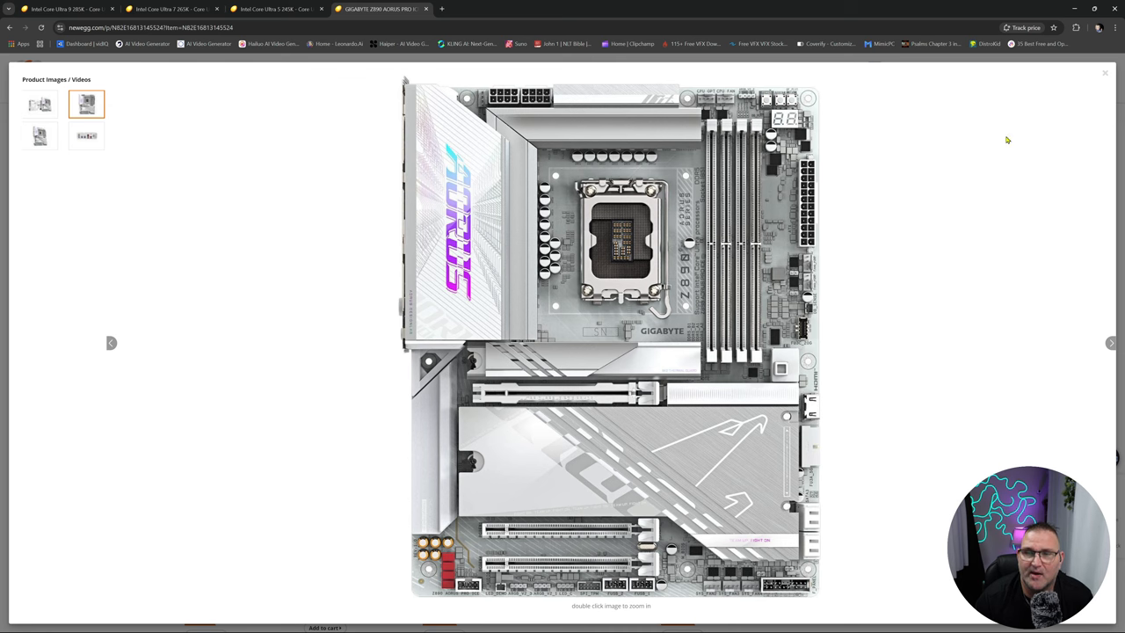
{"action": "left_click", "coordinate": [84, 135]}
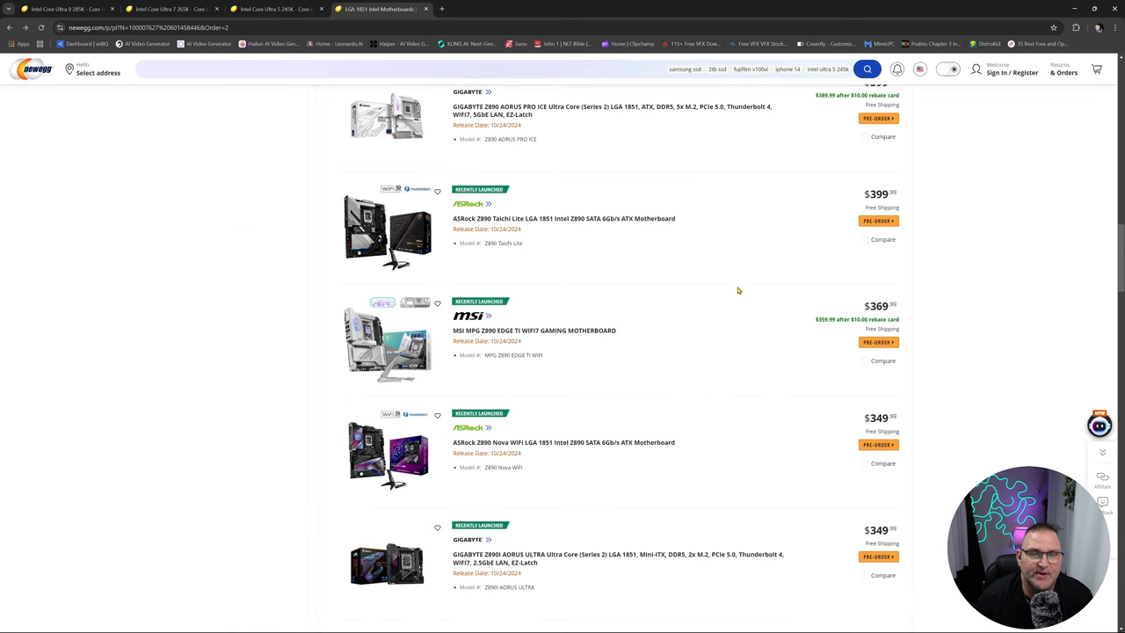
{"action": "scroll", "scroll_direction": "down", "scroll_amount": 3}
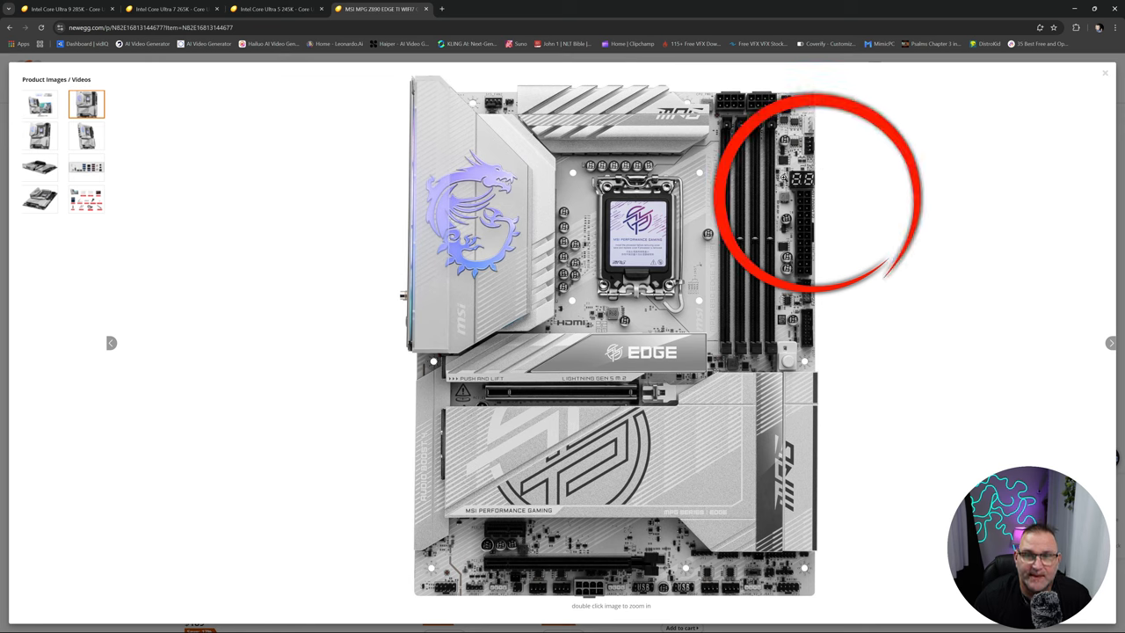
{"action": "mouse_move", "coordinate": [731, 308]}
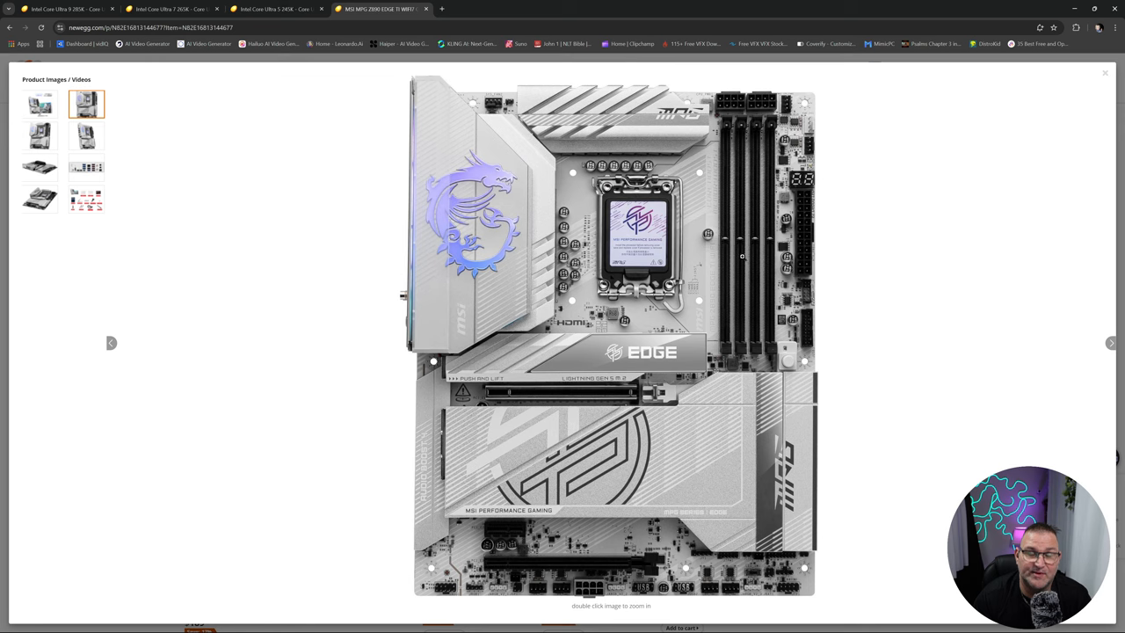
{"action": "mouse_move", "coordinate": [761, 277]}
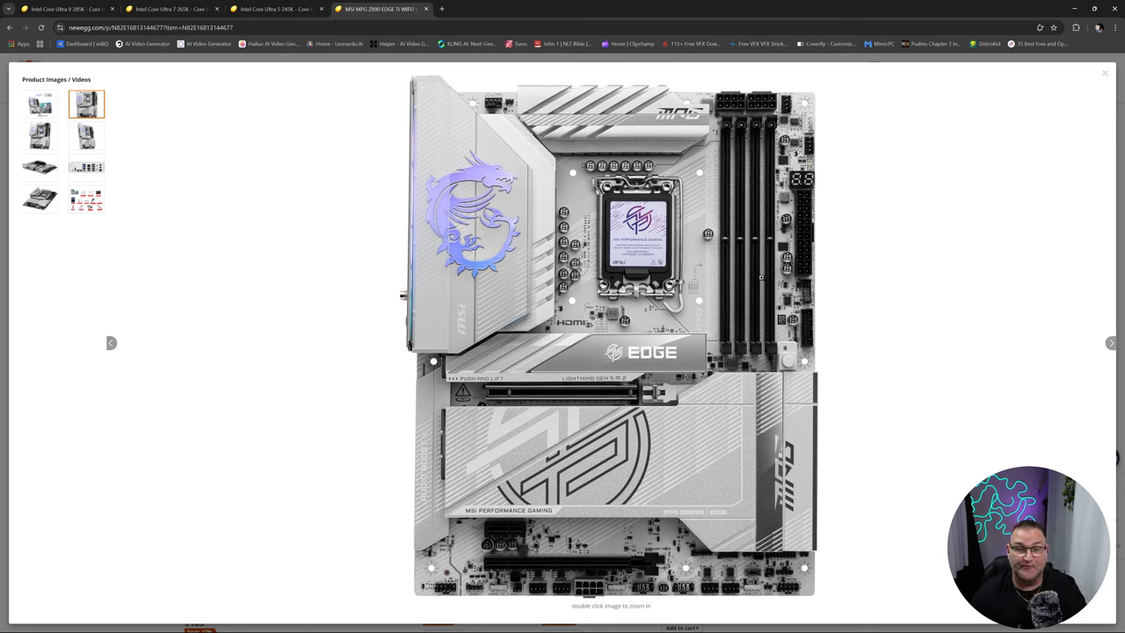
{"action": "mouse_move", "coordinate": [668, 315]}
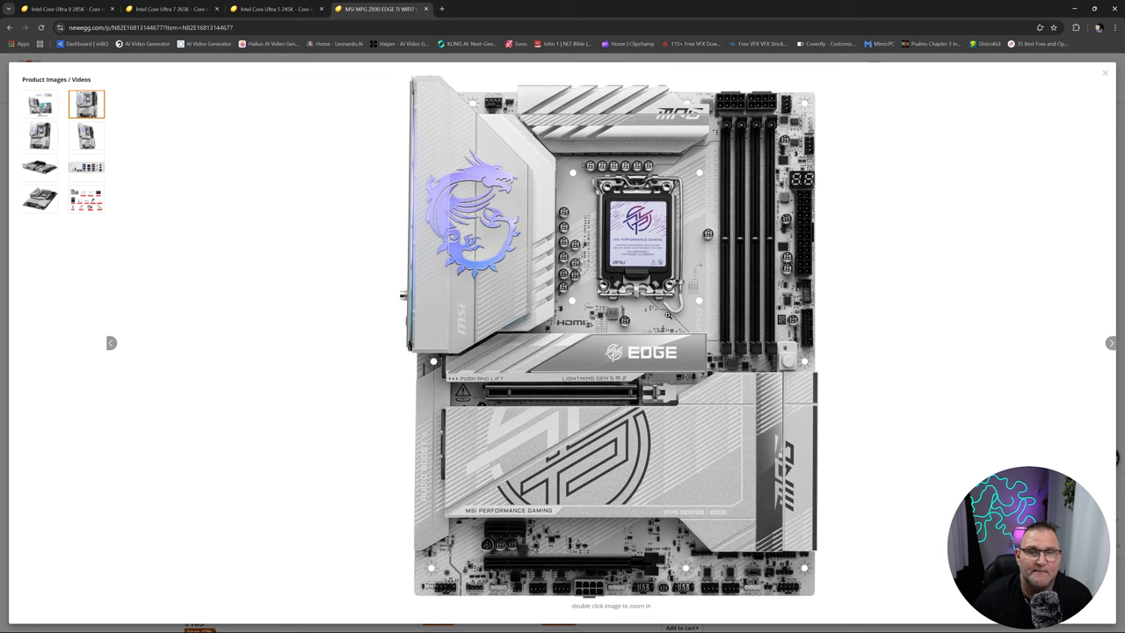
{"action": "left_click", "coordinate": [39, 136]}
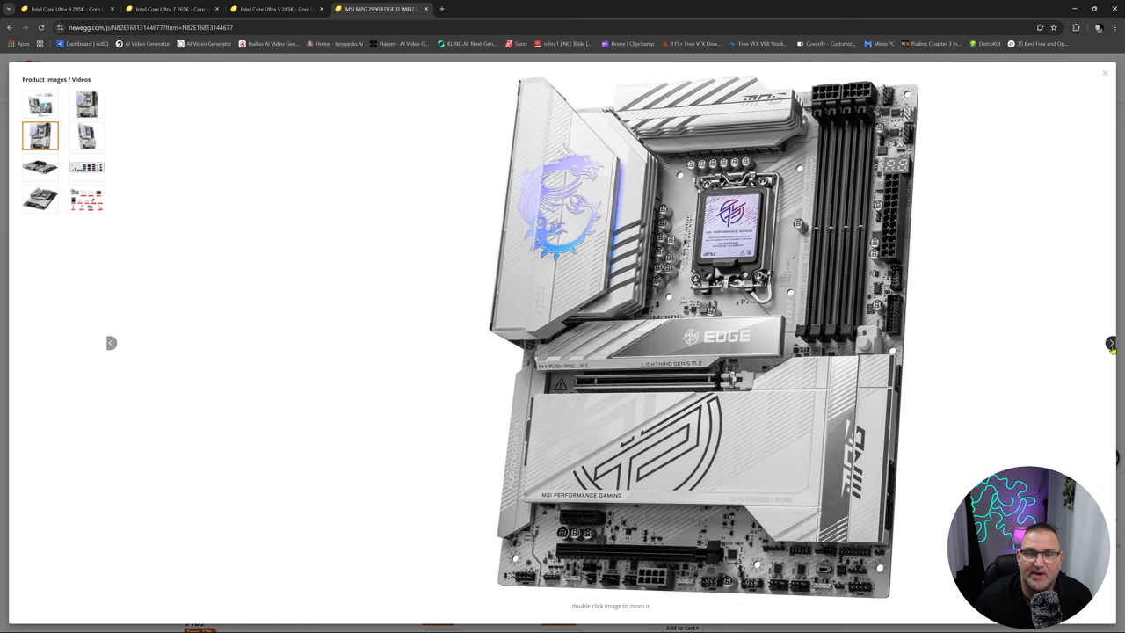
{"action": "left_click", "coordinate": [39, 167]}
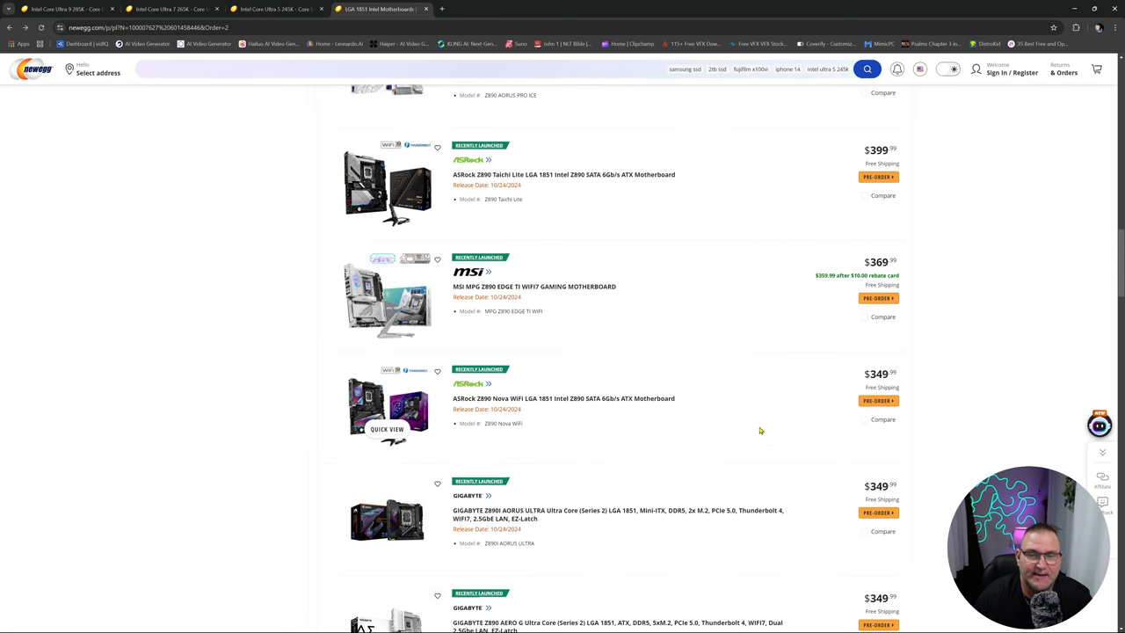
Step: Scroll the LGA 1851 listing back to the ASRock Taichi OCF and Gigabyte Z890 Aorus Master, both $599
{"action": "scroll", "scroll_direction": "down", "scroll_amount": 3}
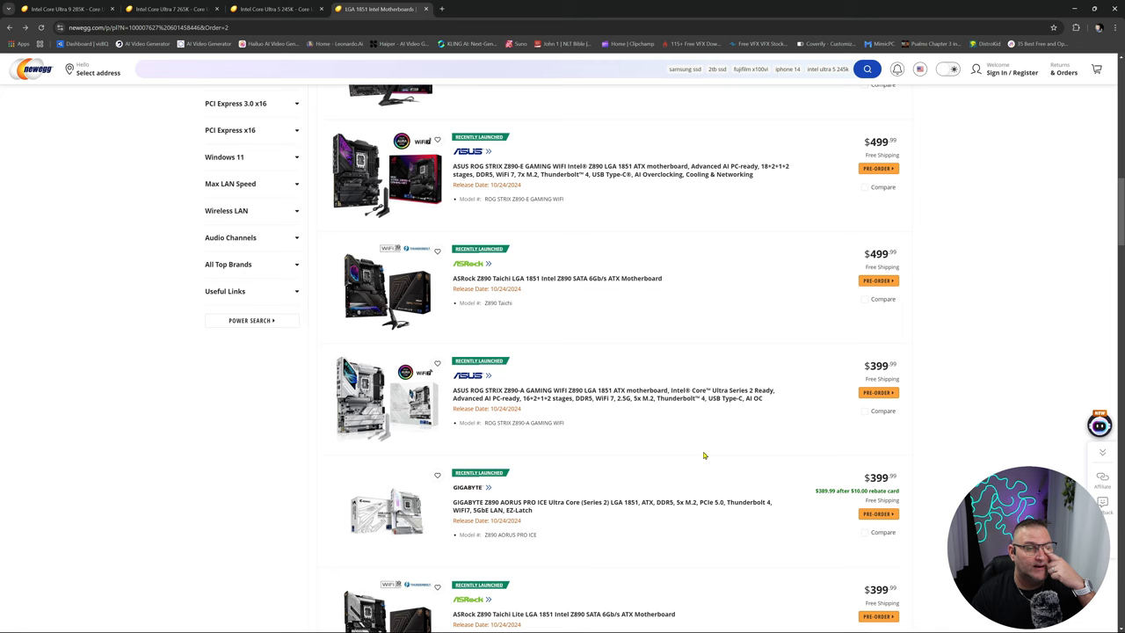
{"action": "scroll", "scroll_direction": "up", "scroll_amount": 3}
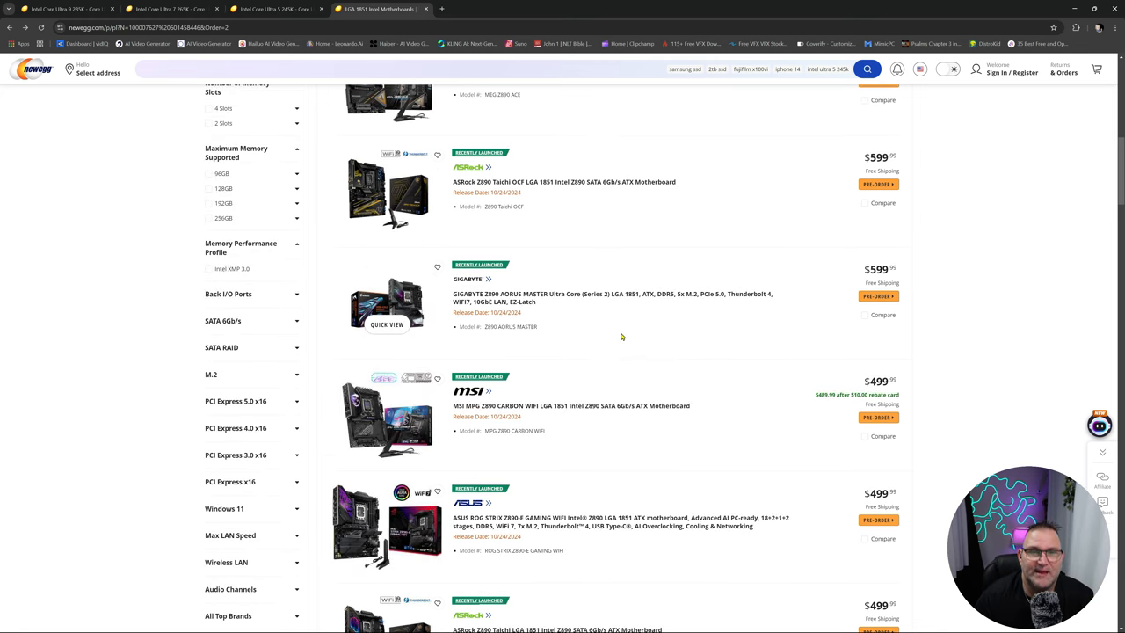
{"action": "mouse_move", "coordinate": [579, 297]}
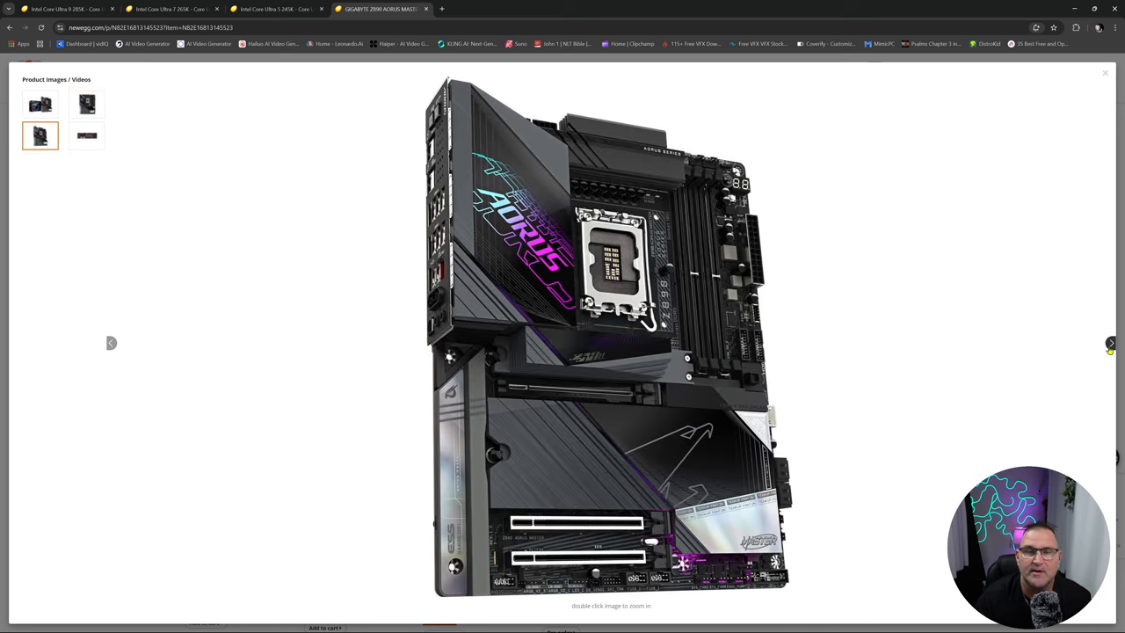
Step: Show the Gigabyte Z890 Aorus Master's rear I/O panel photo in its gallery
{"action": "left_click", "coordinate": [86, 136]}
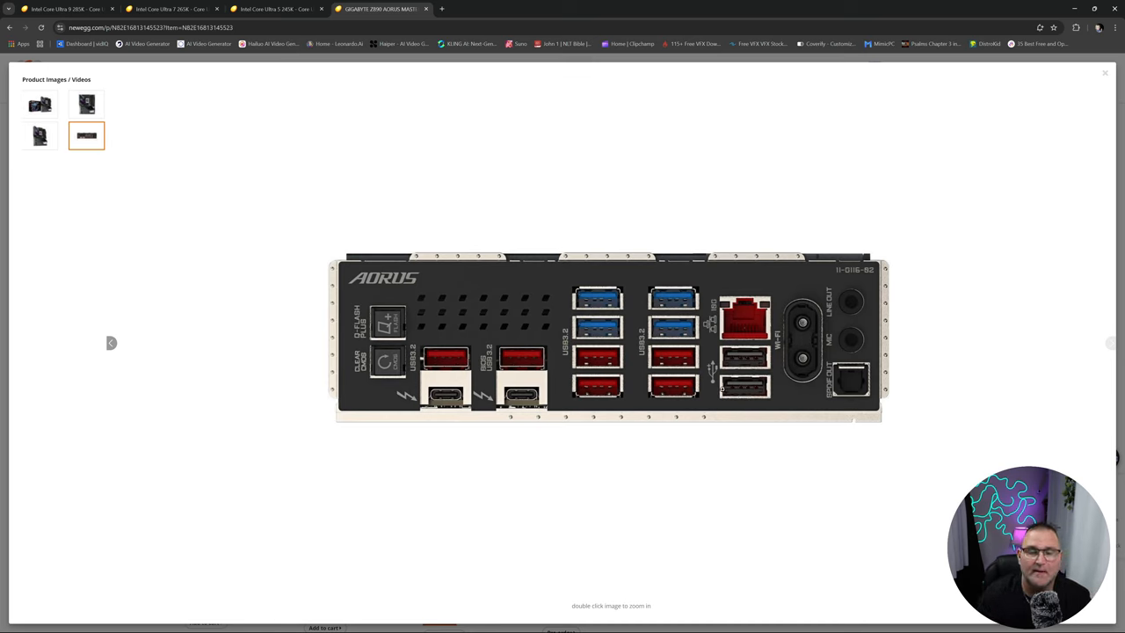
{"action": "mouse_move", "coordinate": [429, 373]}
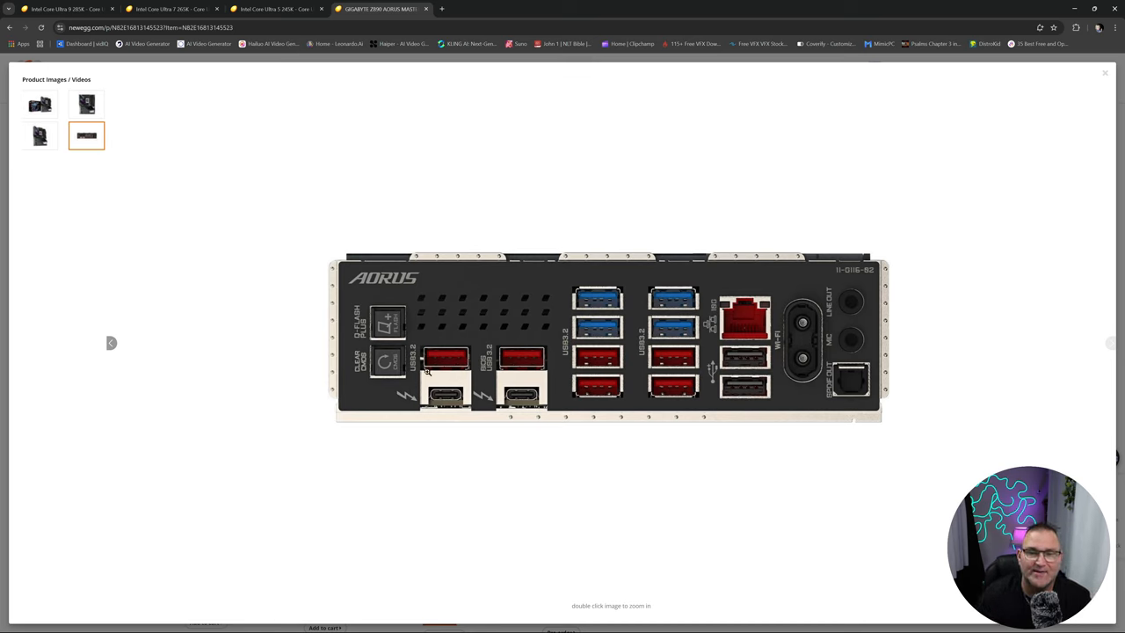
{"action": "mouse_move", "coordinate": [647, 364]}
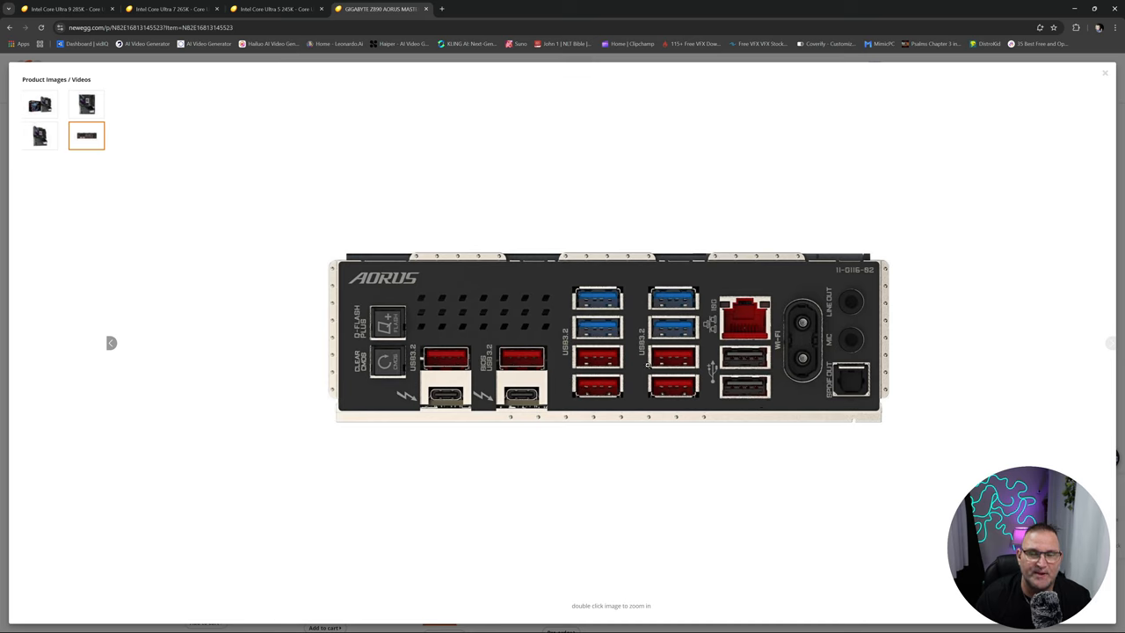
{"action": "mouse_move", "coordinate": [510, 406]}
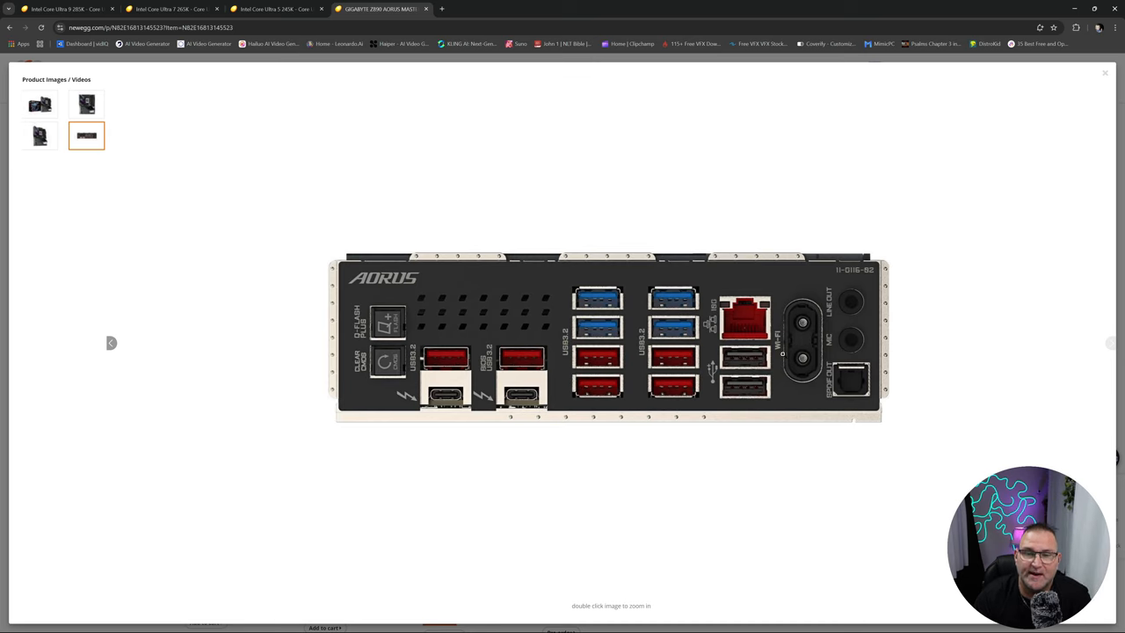
{"action": "mouse_move", "coordinate": [771, 273]}
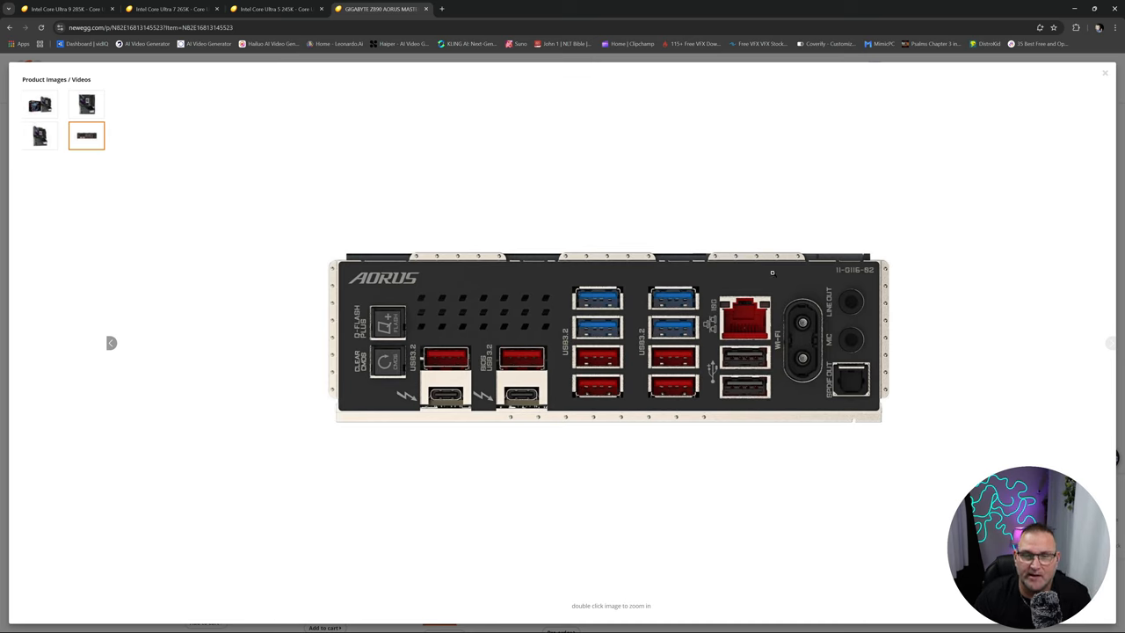
{"action": "mouse_move", "coordinate": [754, 320]}
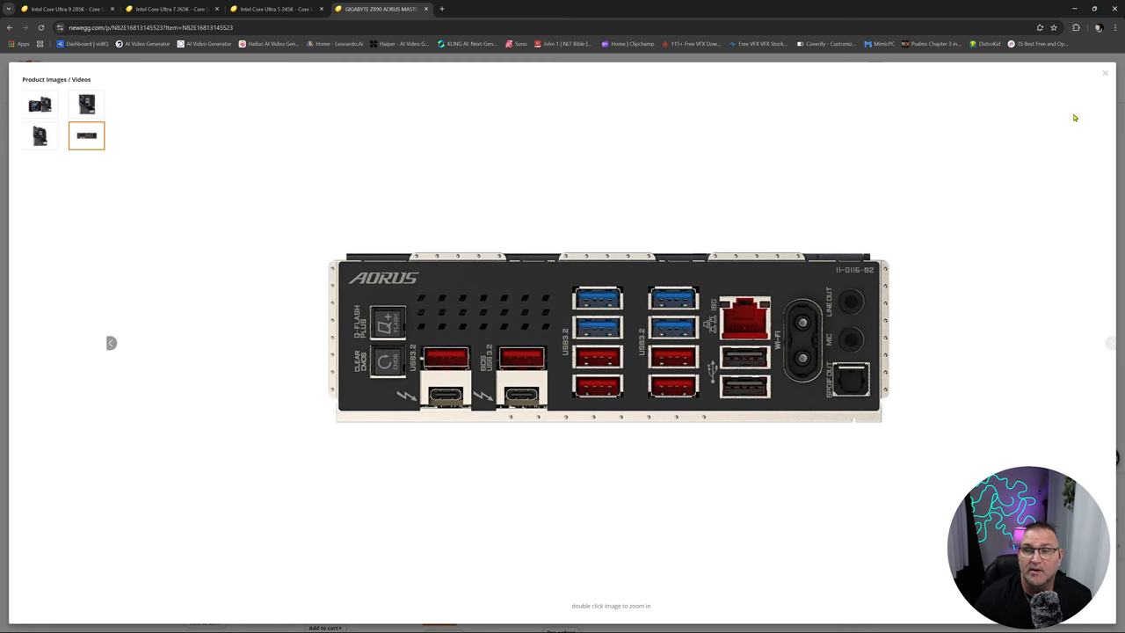
Step: Close the gallery and switch the product page to the Z890 AORUS ELITE X ICE model at $329.99
{"action": "left_click", "coordinate": [1104, 74]}
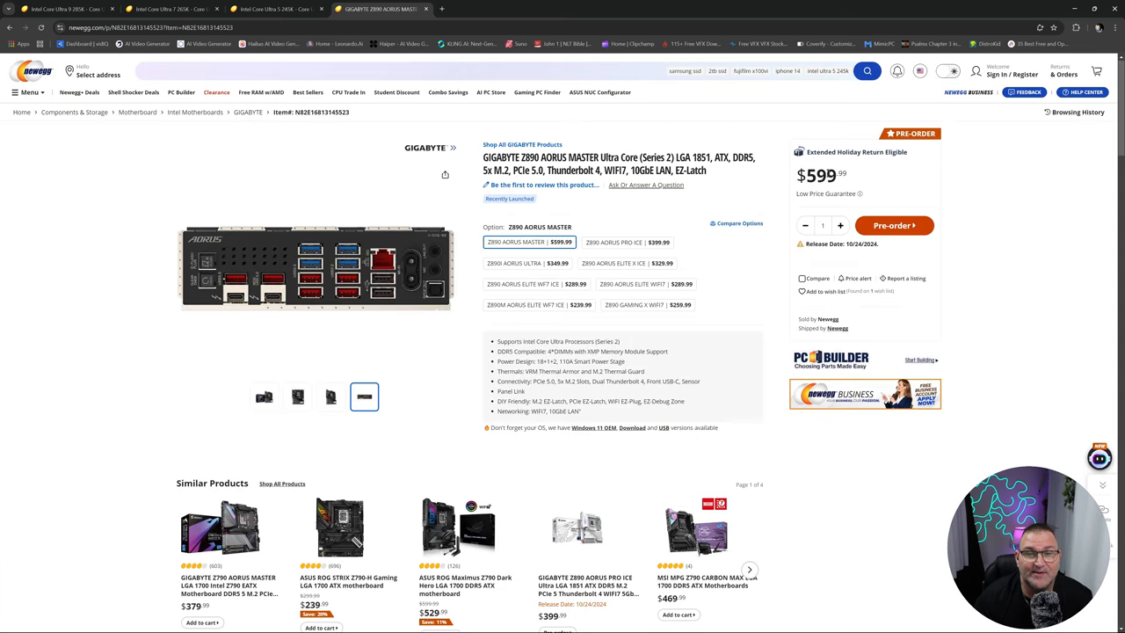
{"action": "left_click", "coordinate": [614, 263]}
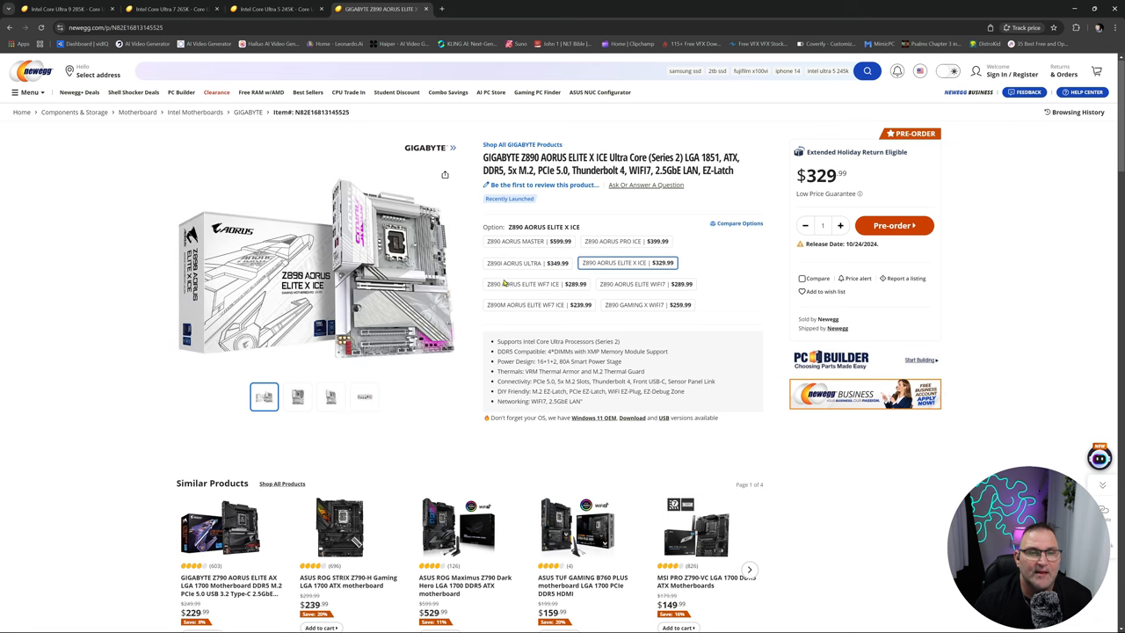